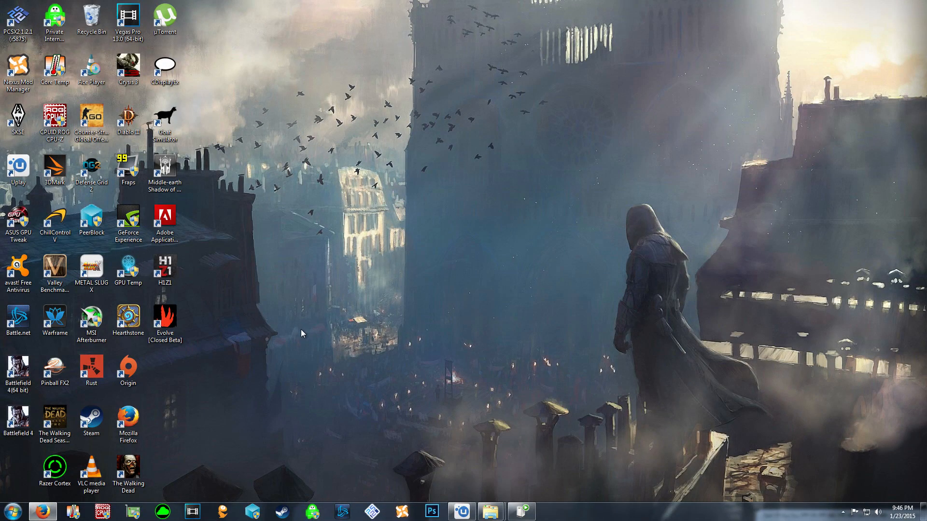
mouse_move(365, 327)
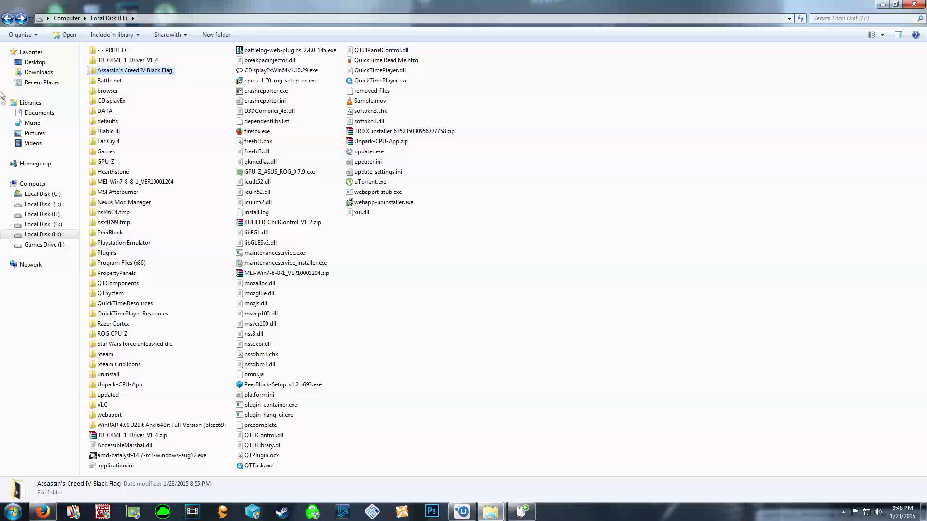
Step: Go up from Local Disk (H:) to the Computer view listing all six drives
click(8, 18)
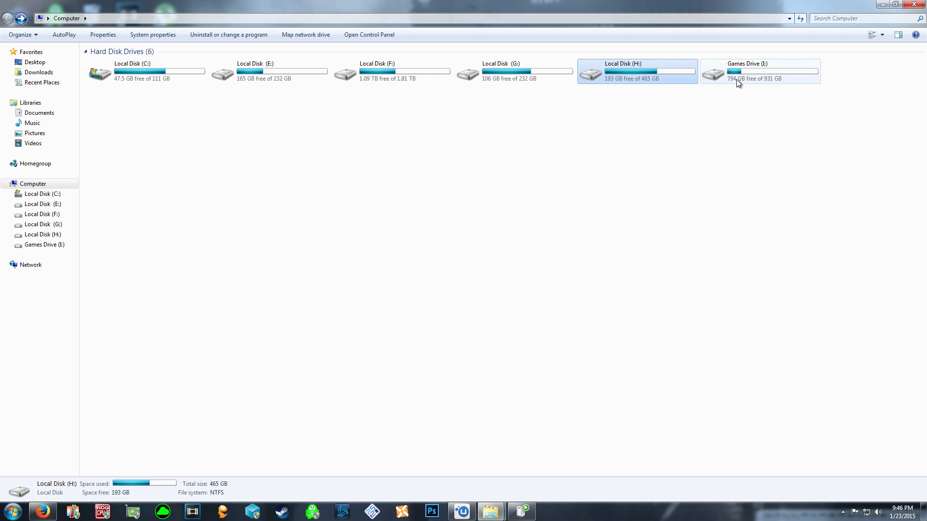
mouse_move(708, 58)
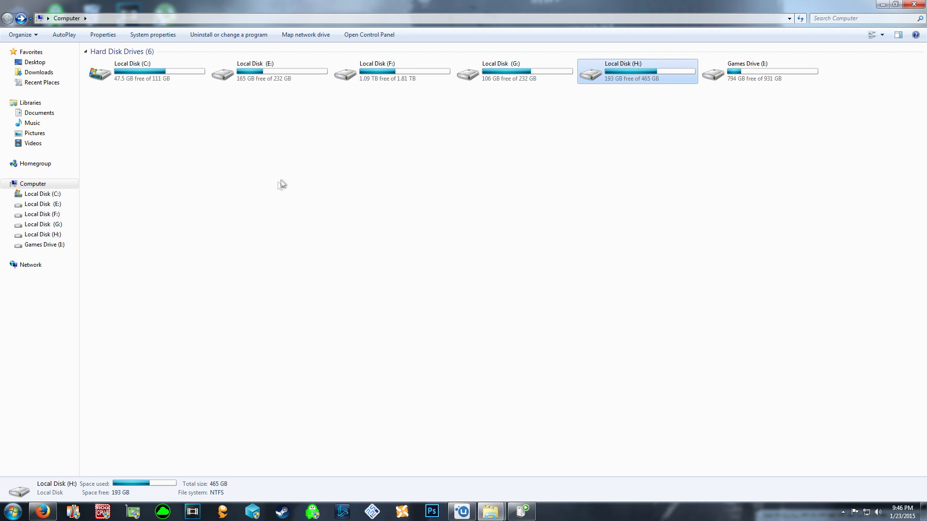
mouse_move(264, 175)
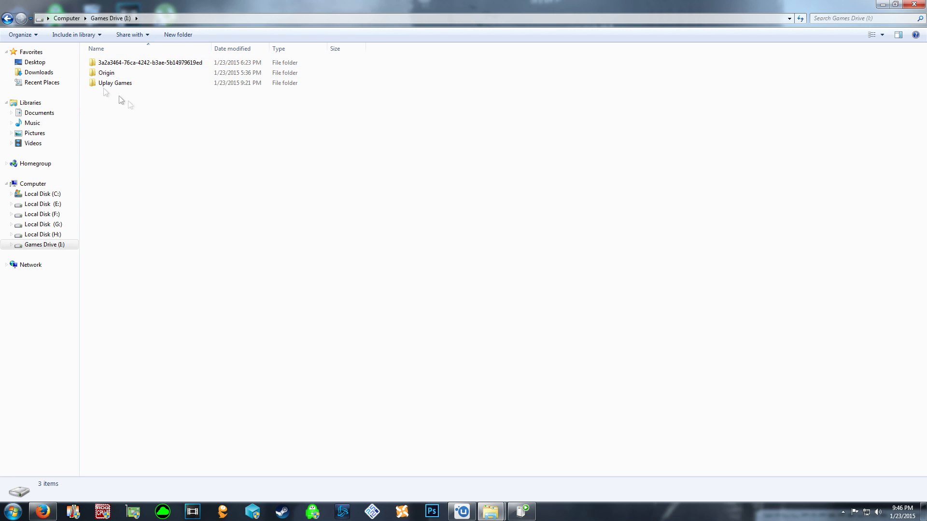
Step: Browse Uplay Games' Assassin's Creed titles, then return to Local Disk (H:)
key(alt)
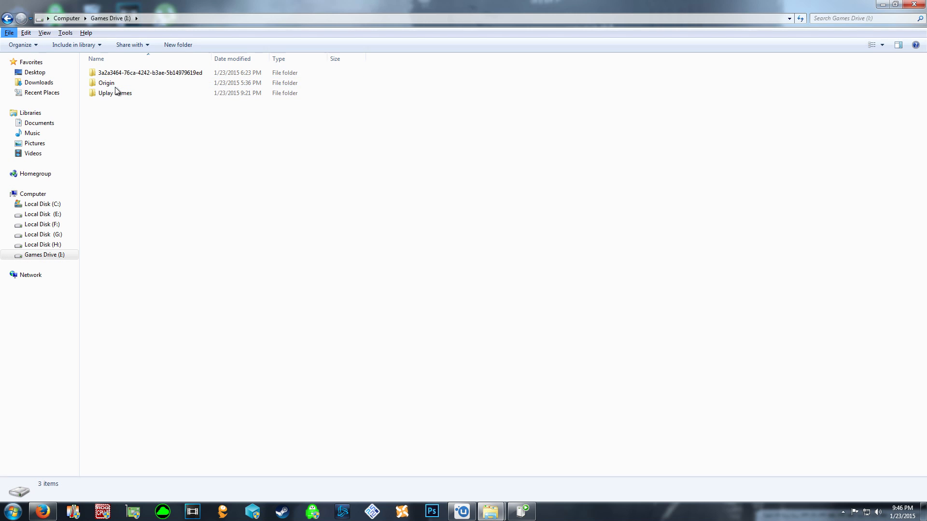
double_click(116, 92)
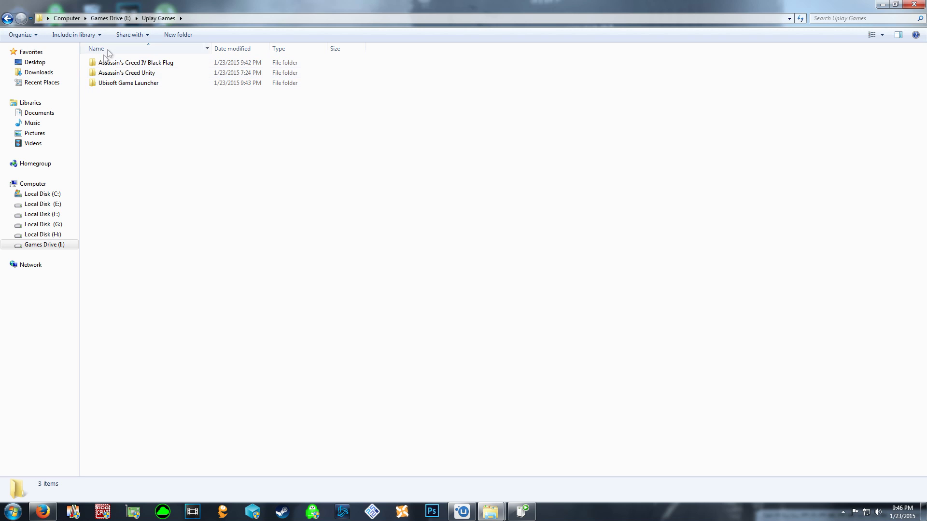
mouse_move(112, 95)
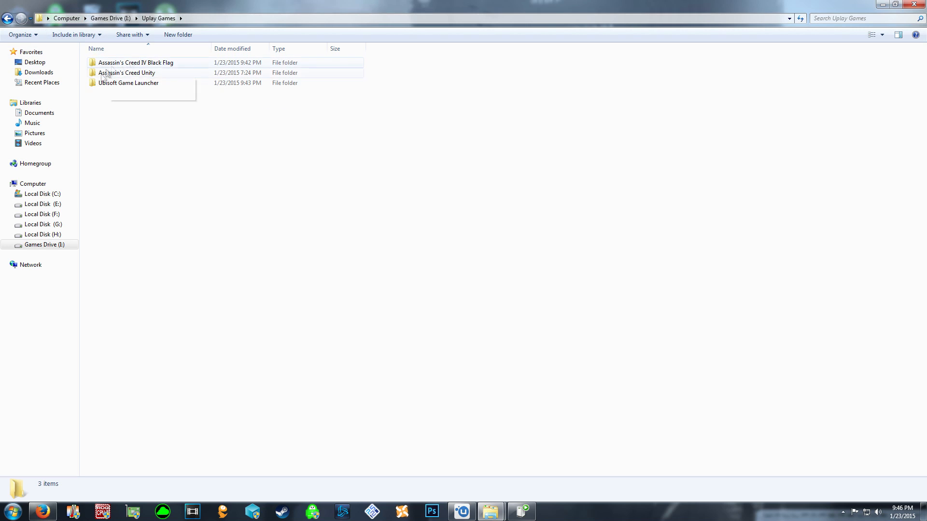
key(alt)
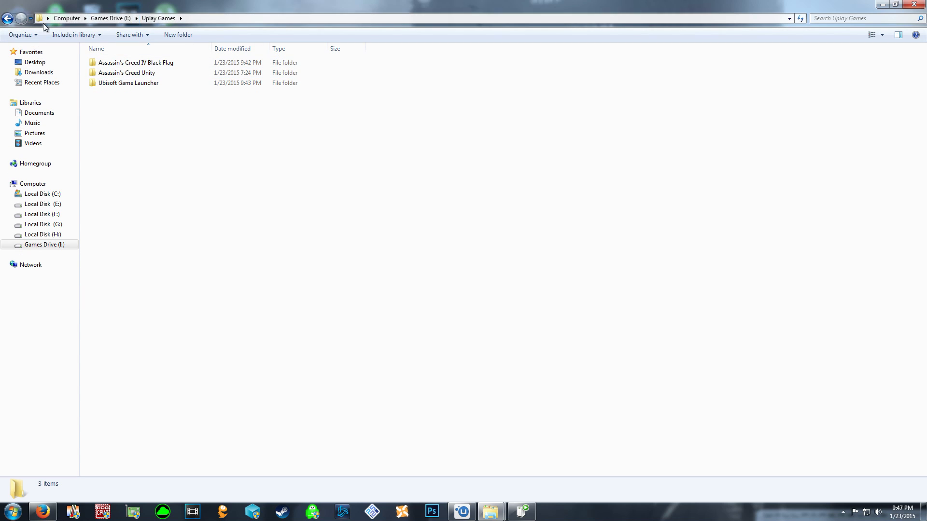
click(8, 18)
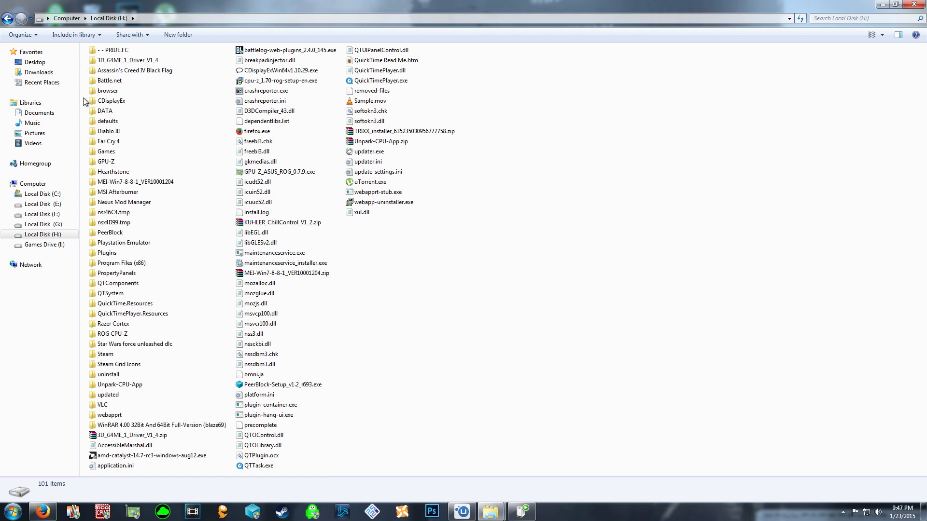
mouse_move(421, 169)
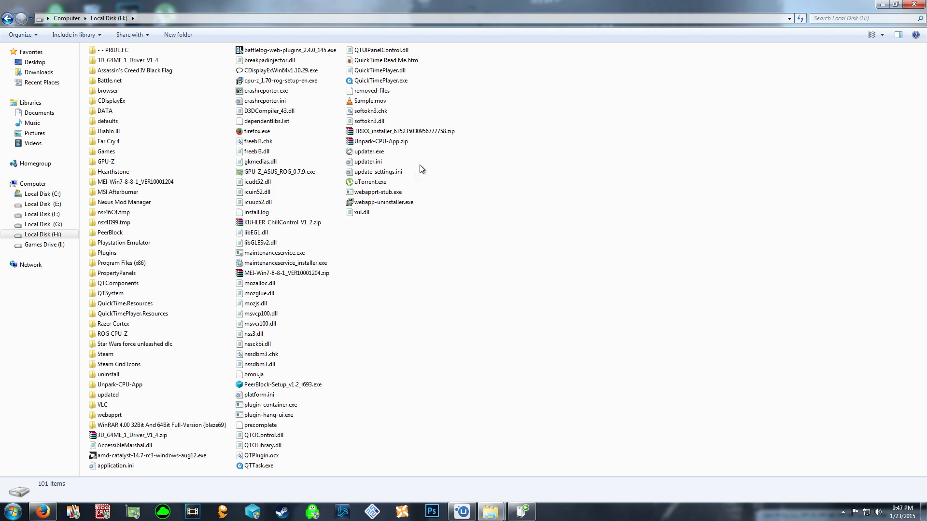
mouse_move(480, 469)
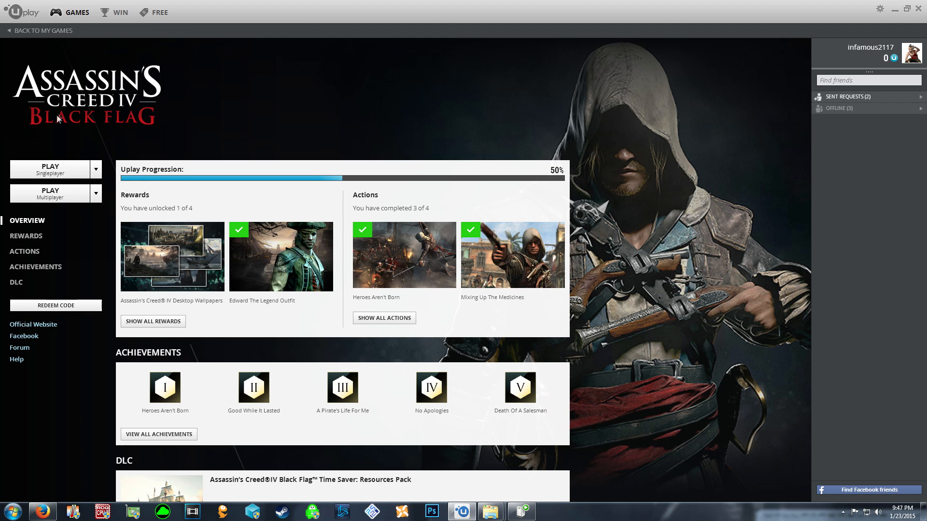
Step: Start downloading Far Cry 4 from My Games and dismiss the download notice
click(40, 30)
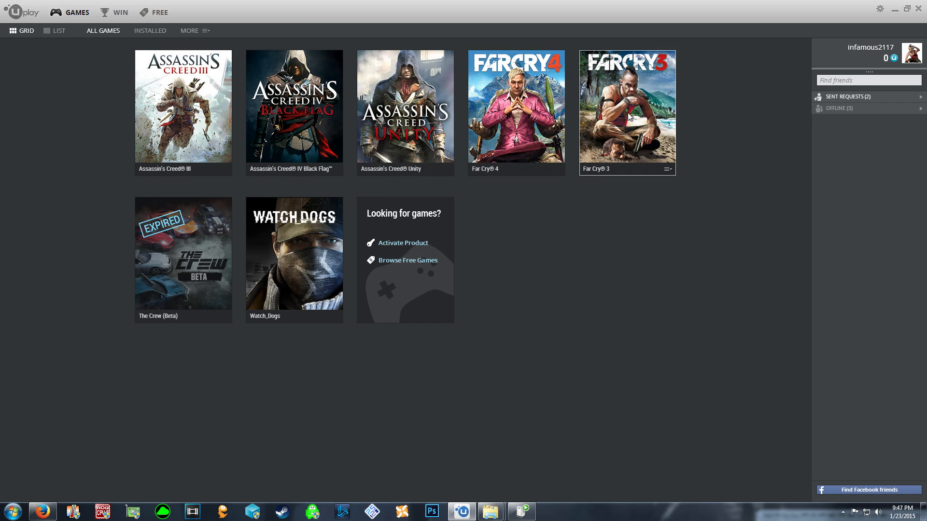
mouse_move(515, 113)
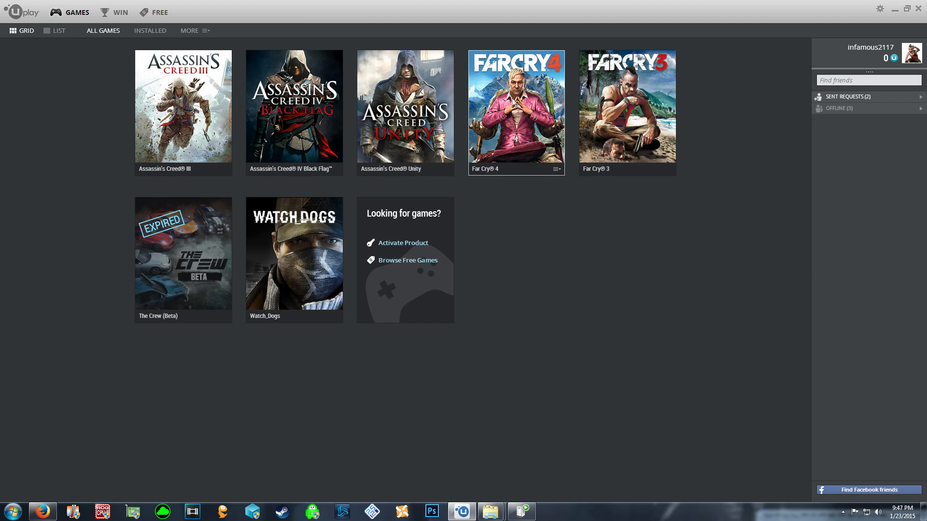
mouse_move(522, 122)
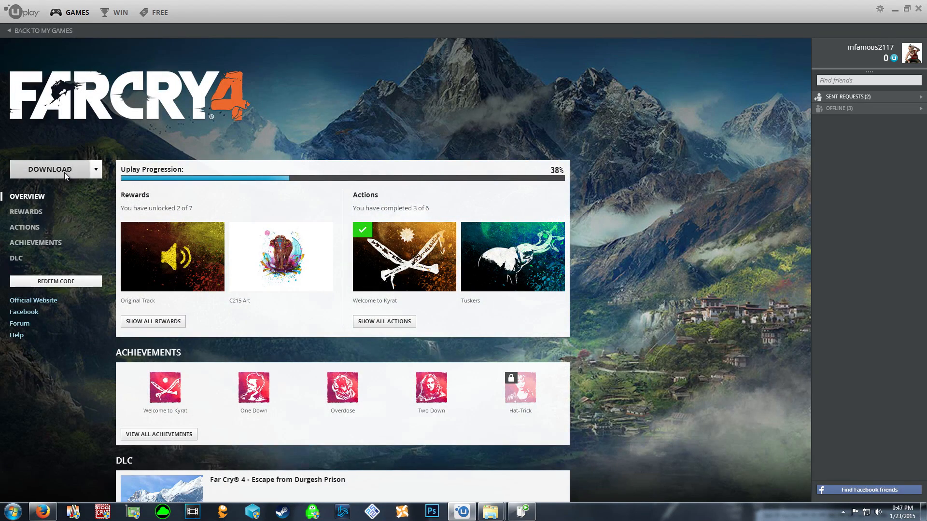
click(50, 170)
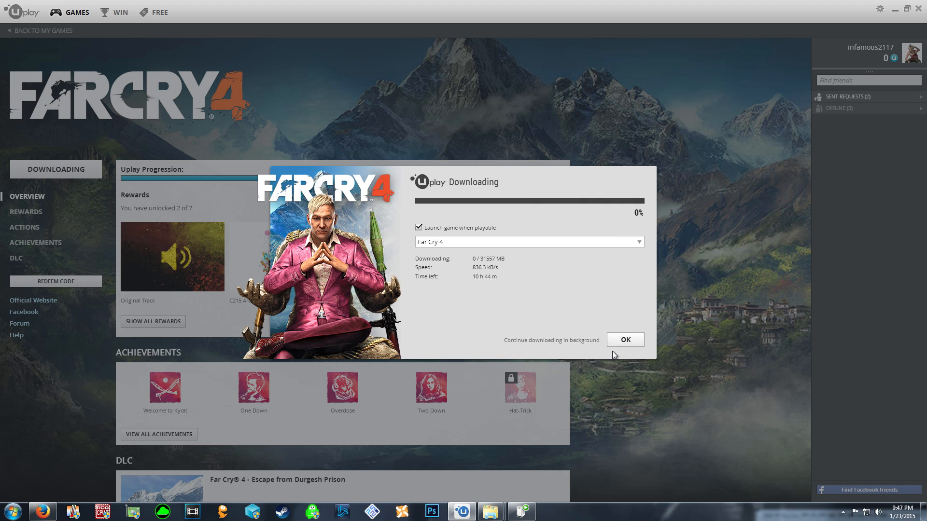
click(625, 339)
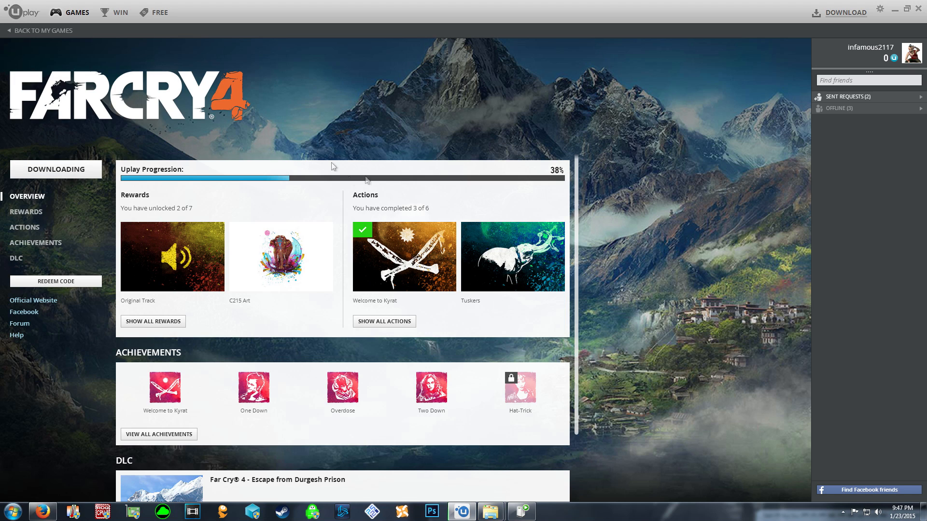
mouse_move(565, 4)
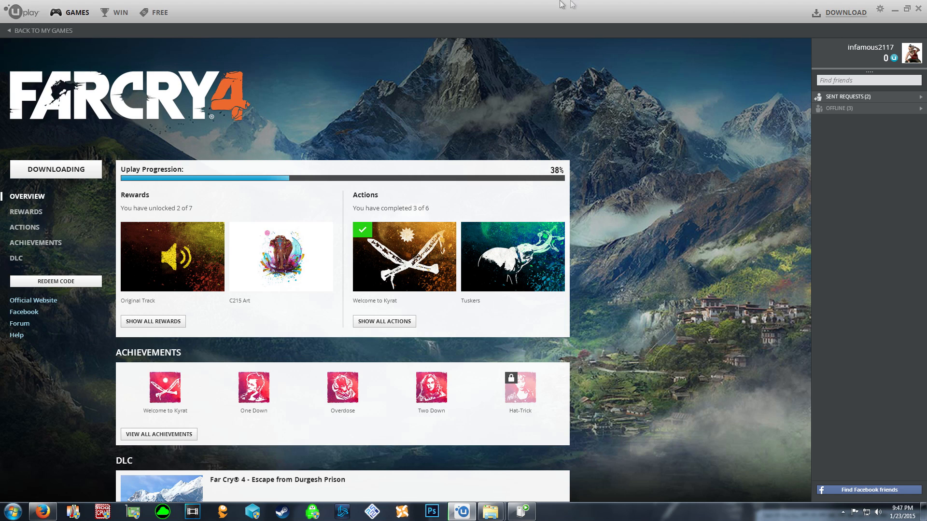
mouse_move(399, 107)
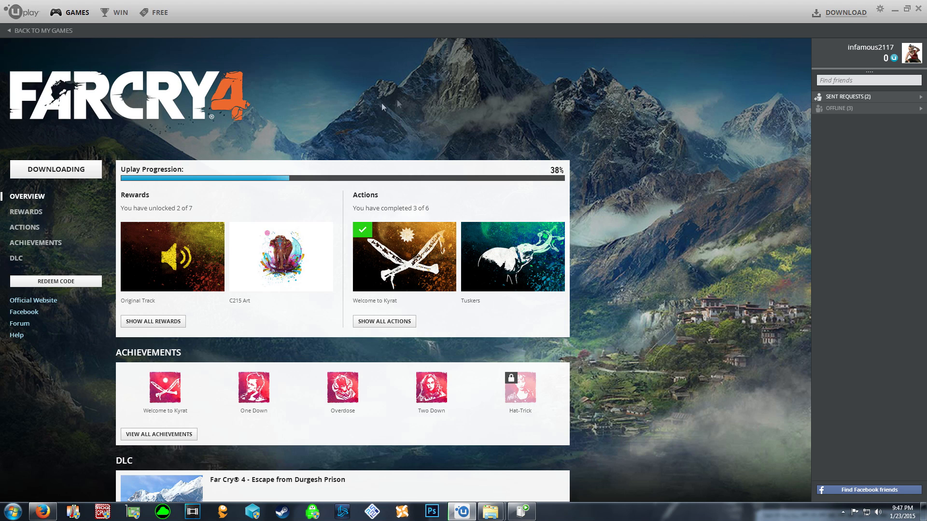
mouse_move(672, 118)
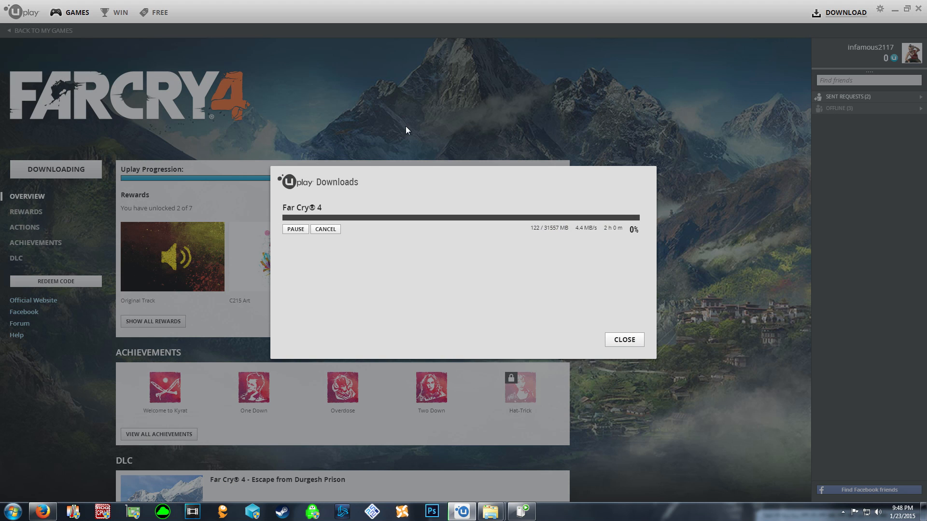
mouse_move(531, 304)
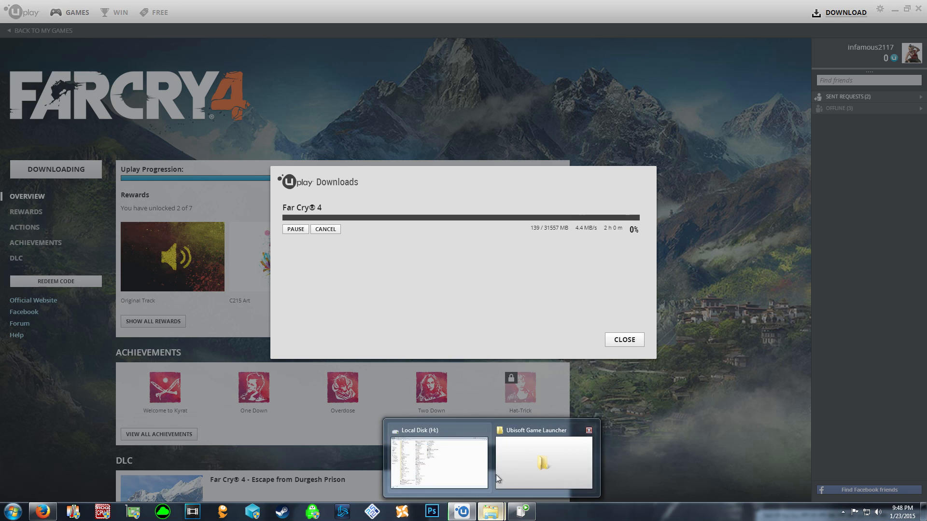
Step: Switch to the Local Disk (H:) window and open Games Drive's Uplay Games folder
click(542, 461)
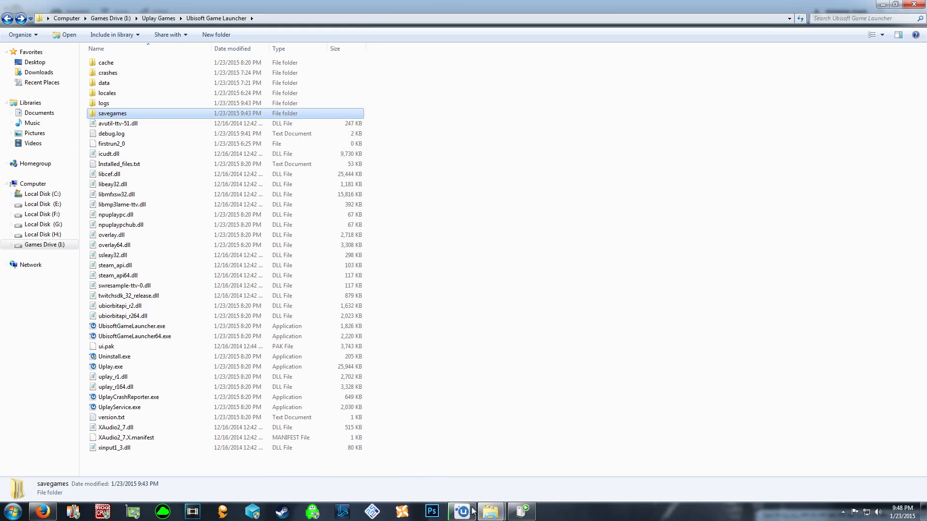
click(37, 224)
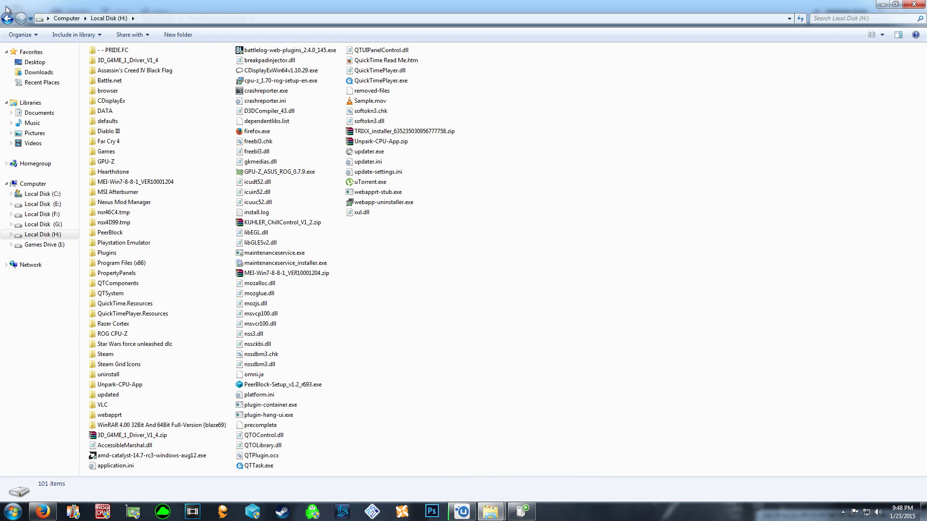
click(44, 245)
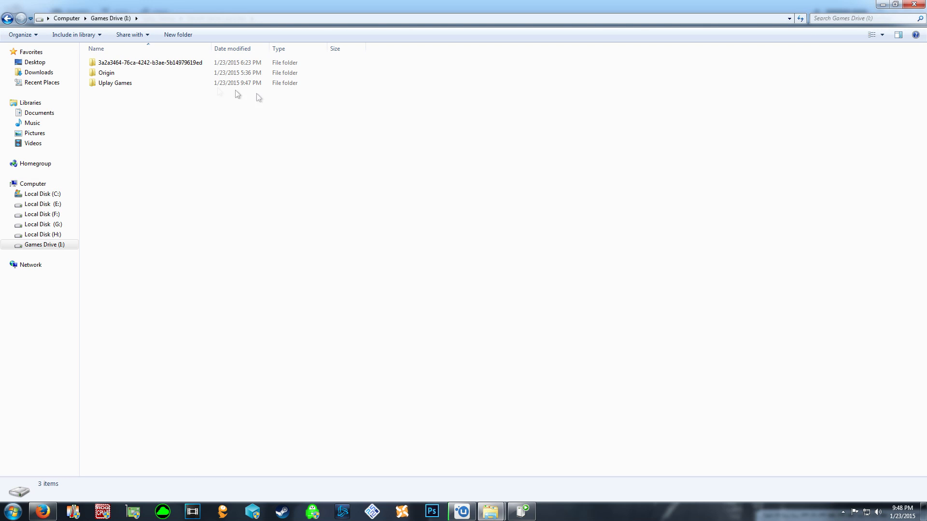
mouse_move(126, 93)
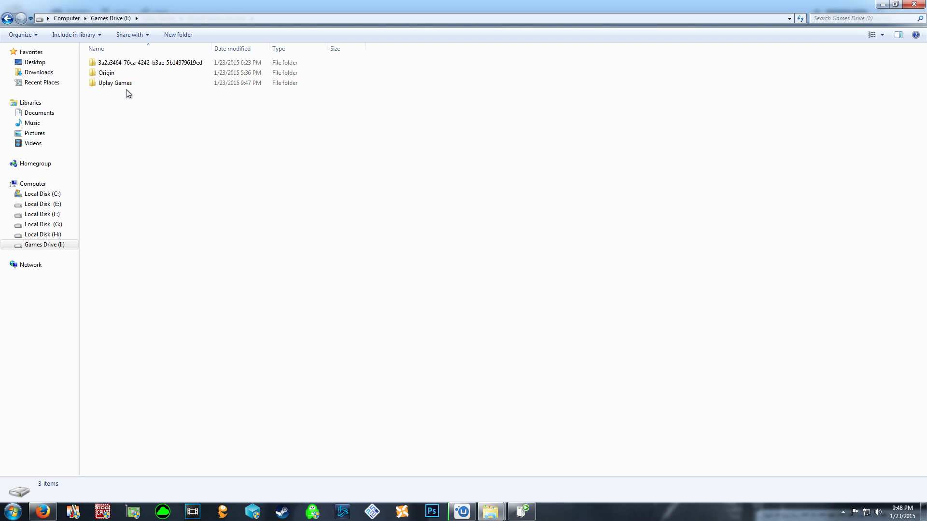
double_click(114, 82)
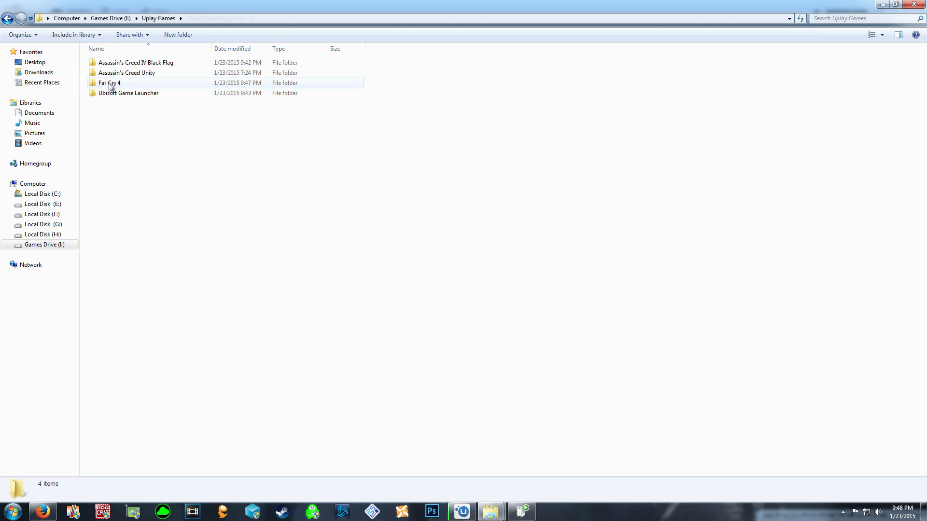
Step: Open Far Cry 4 > uplay_download and select the 420 folder
click(128, 93)
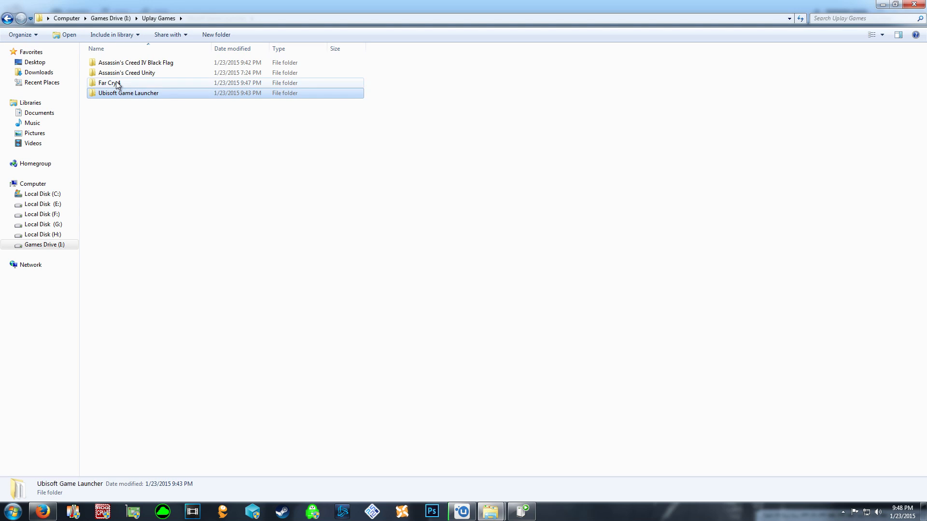
double_click(106, 82)
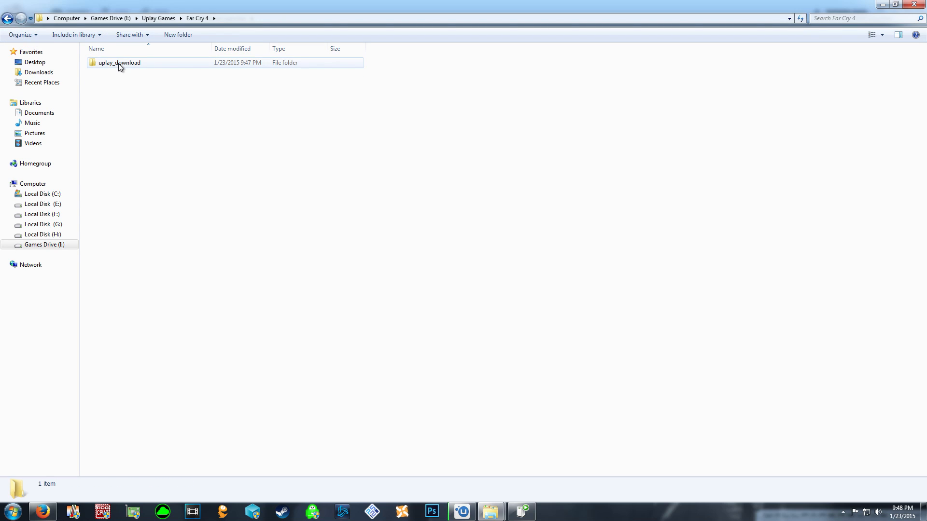
key(alt)
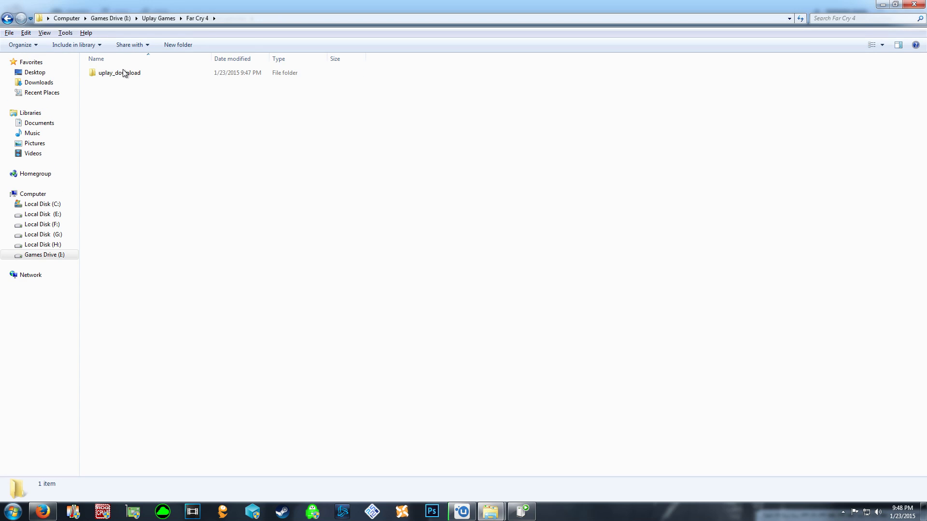
double_click(119, 72)
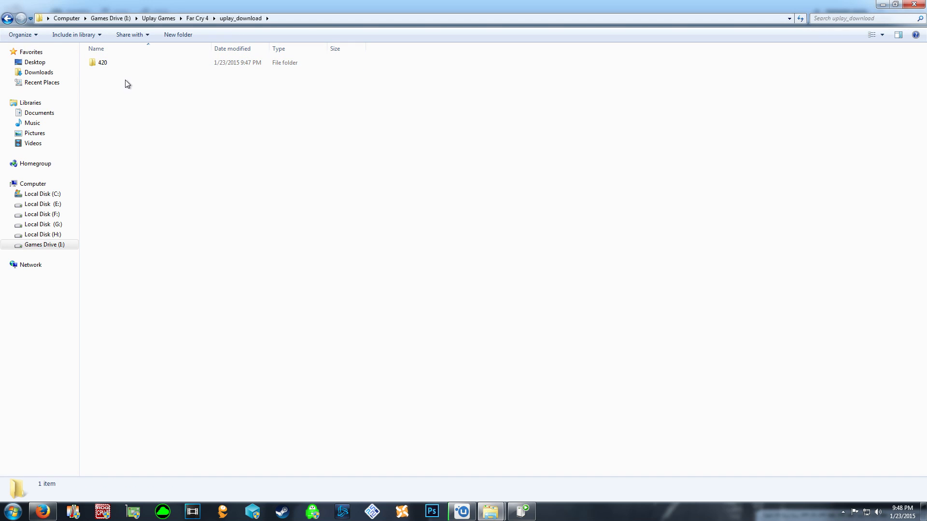
click(103, 63)
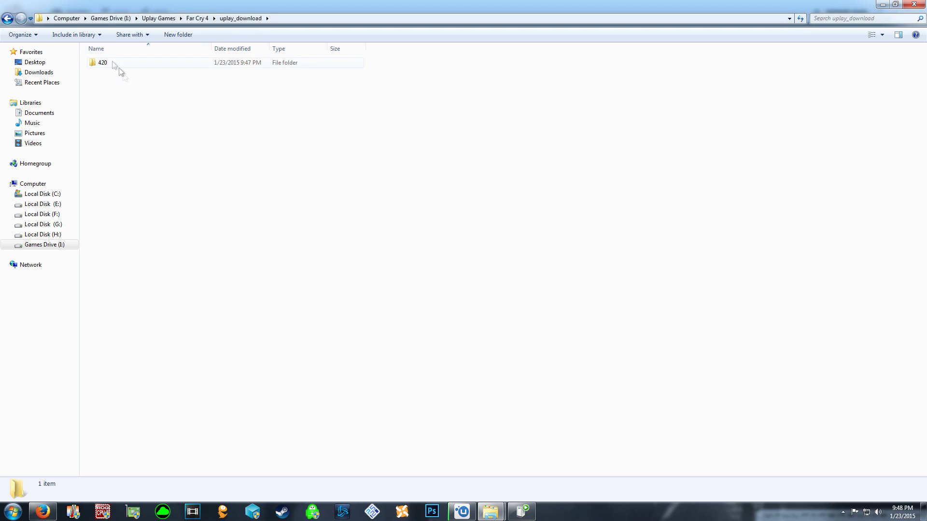
click(103, 63)
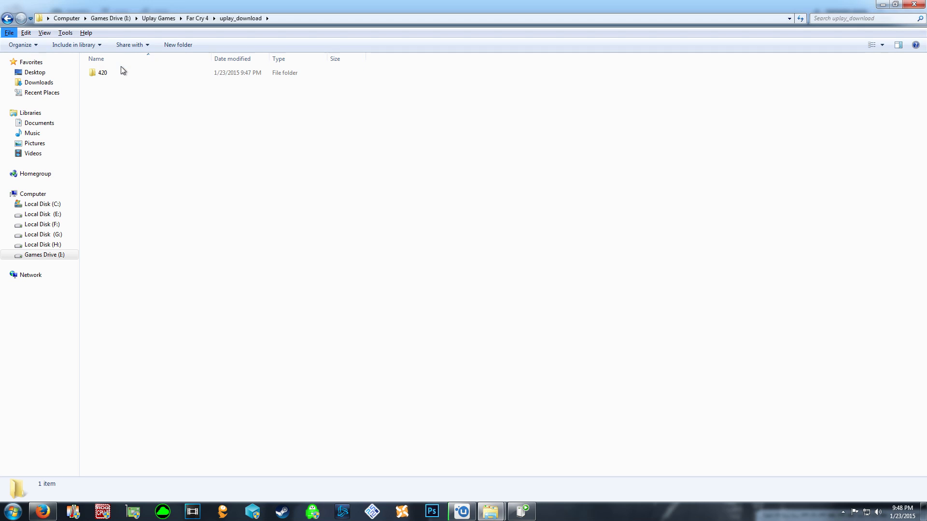
Step: View 420's bin, data_win32, Support, FarCry4.dll and GDFInstall.exe, then back up to Far Cry 4
double_click(101, 72)
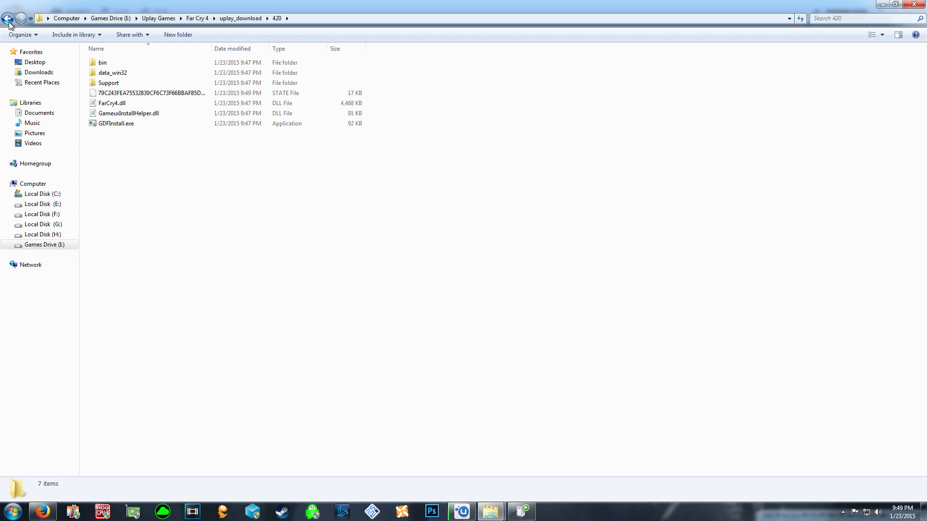
click(8, 18)
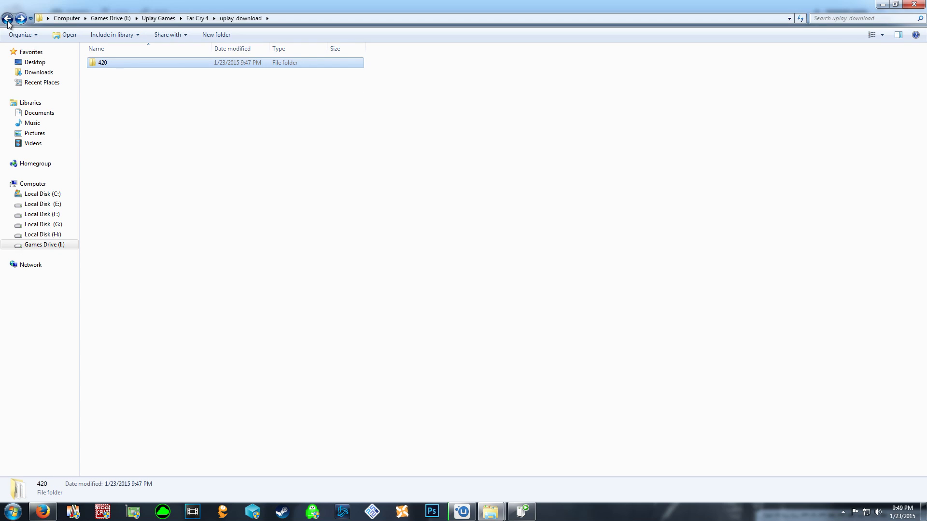
click(8, 19)
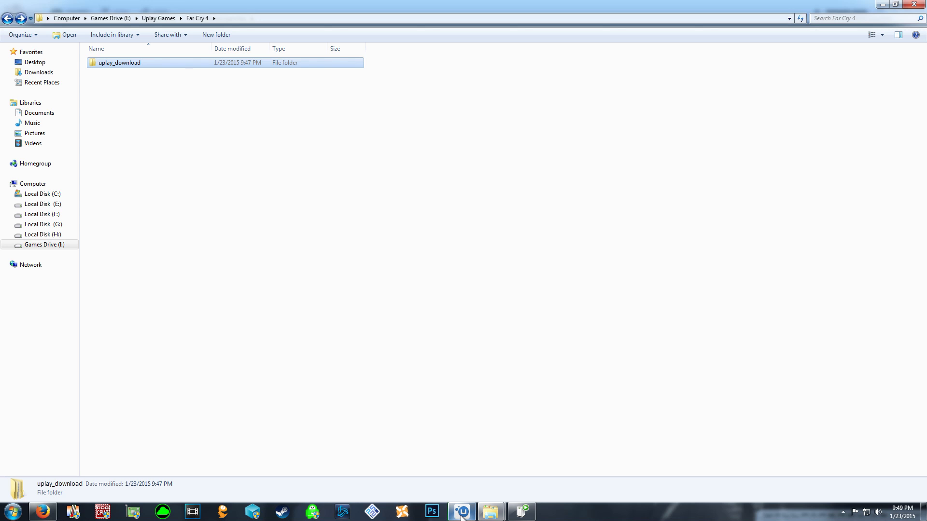
Step: Pause the Far Cry 4 download in Uplay at 409 of 31557 MB
click(461, 512)
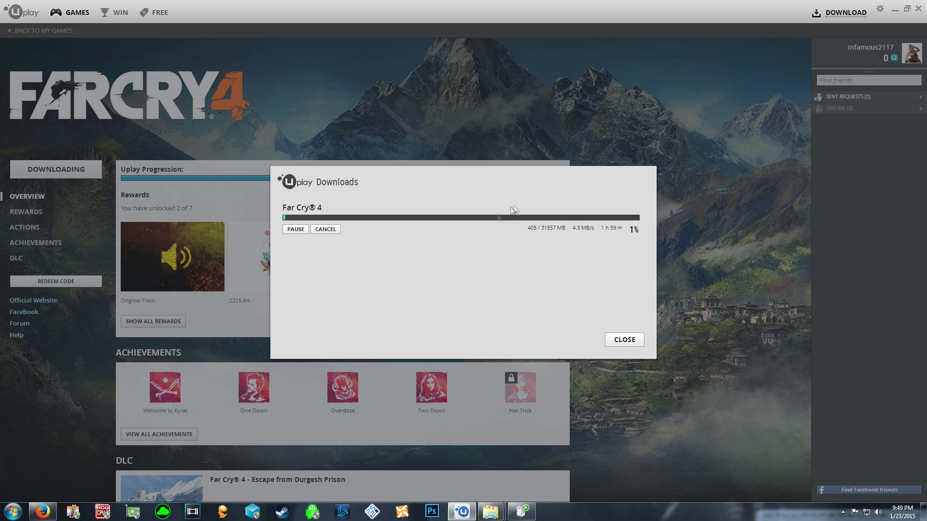
click(295, 229)
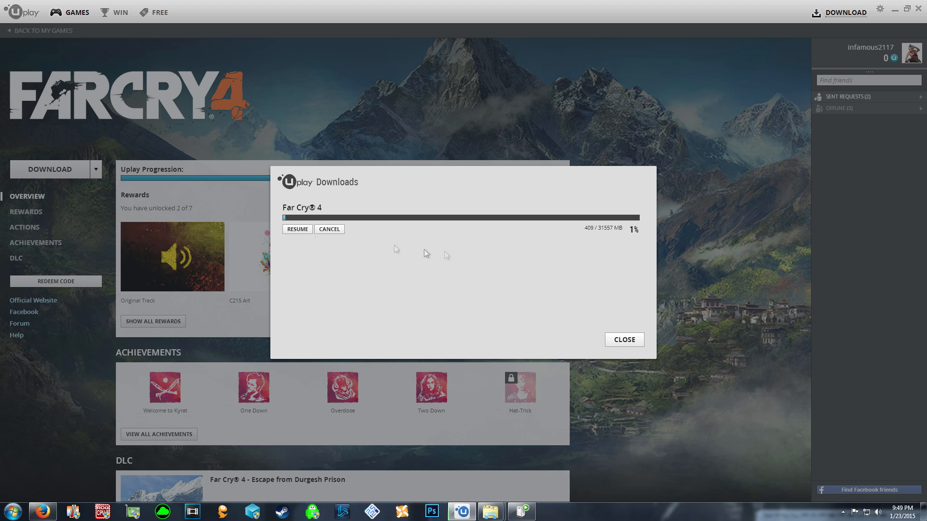
mouse_move(724, 101)
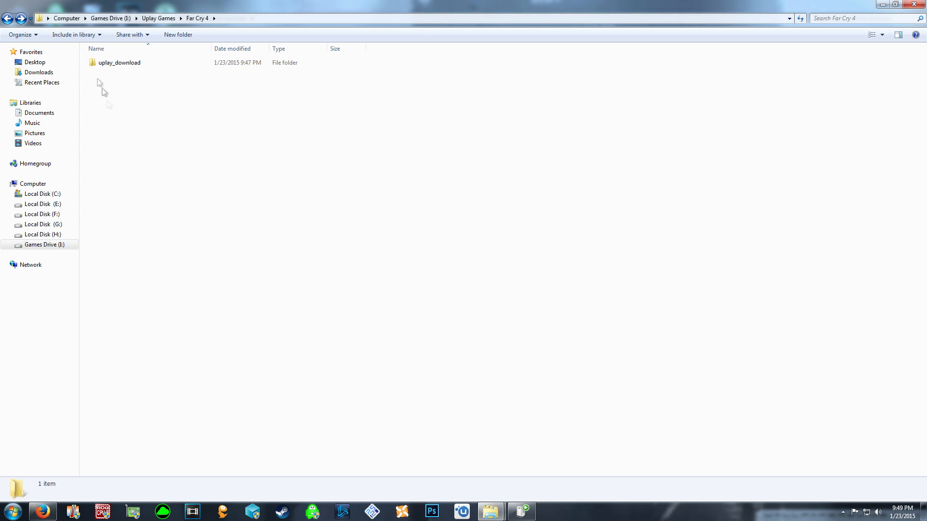
key(alt)
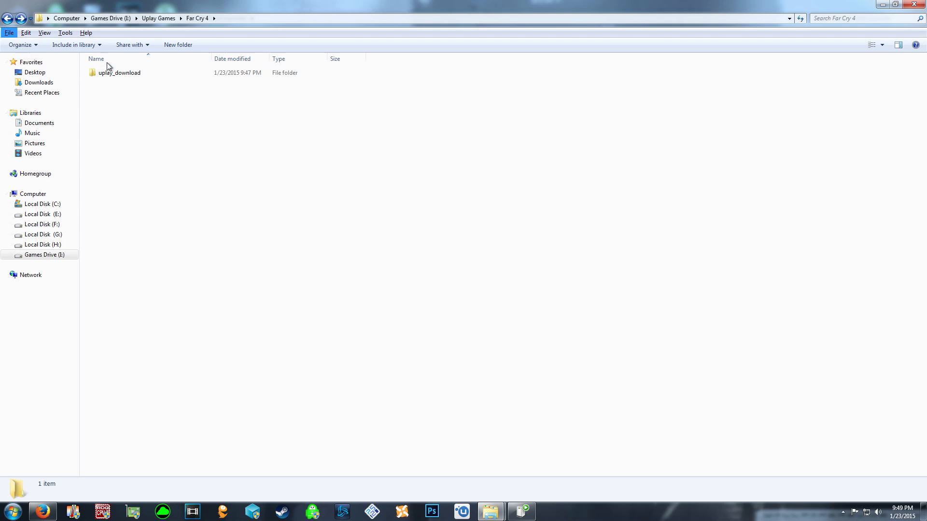
Step: Navigate to Ubisoft Game Launcher > data > 420
double_click(120, 72)
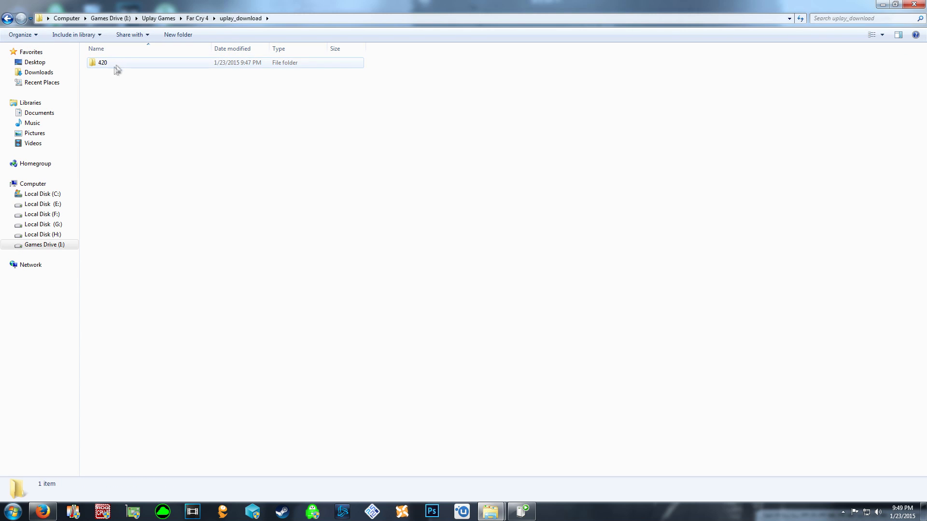
click(158, 19)
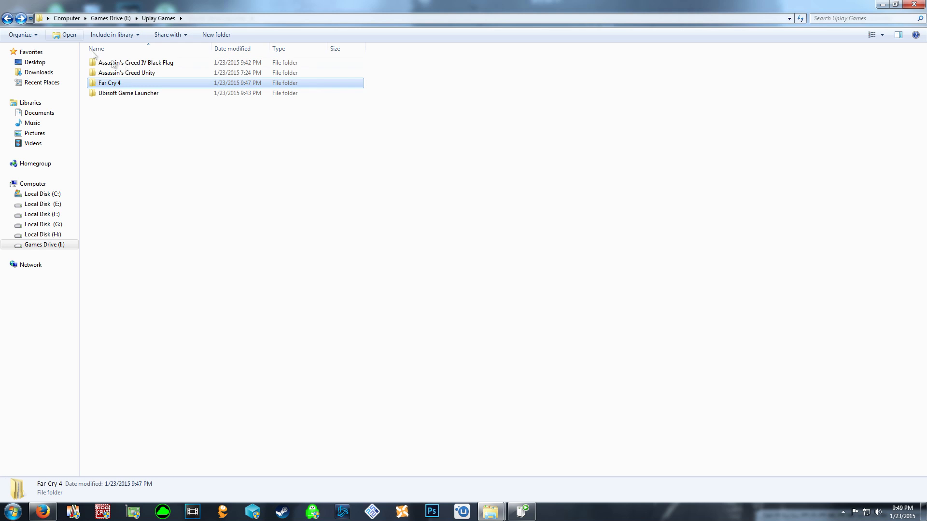
double_click(128, 93)
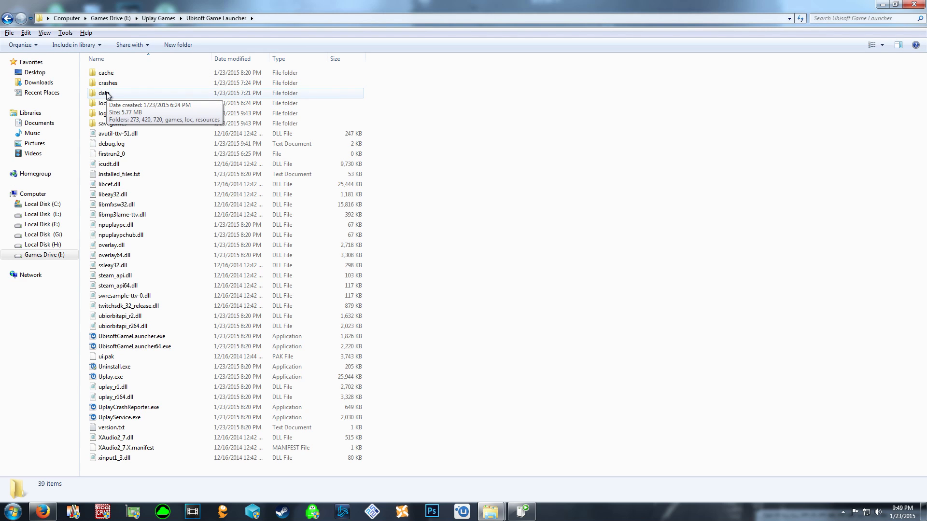
click(103, 82)
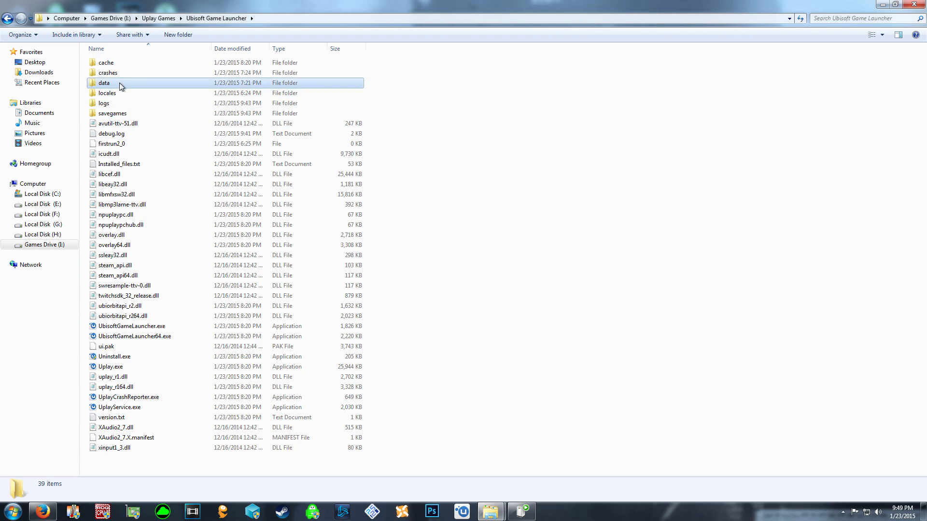
double_click(104, 83)
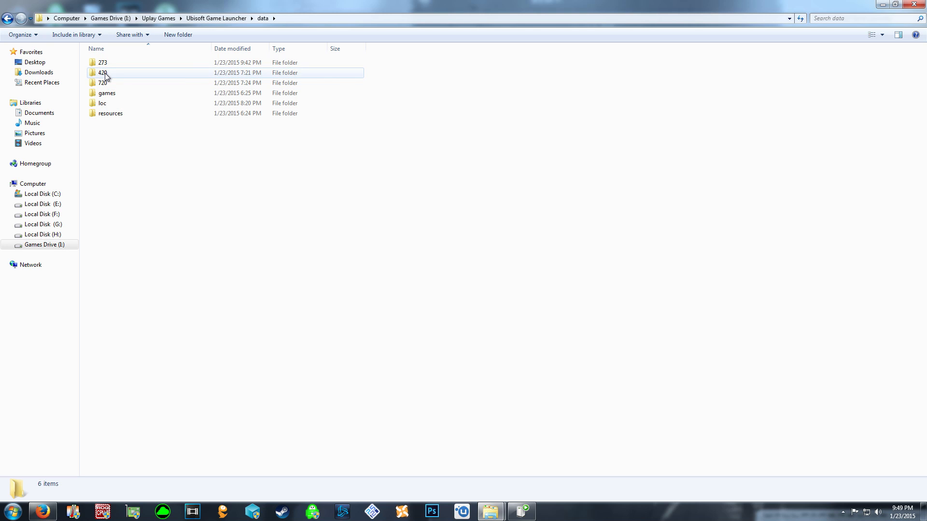
double_click(104, 72)
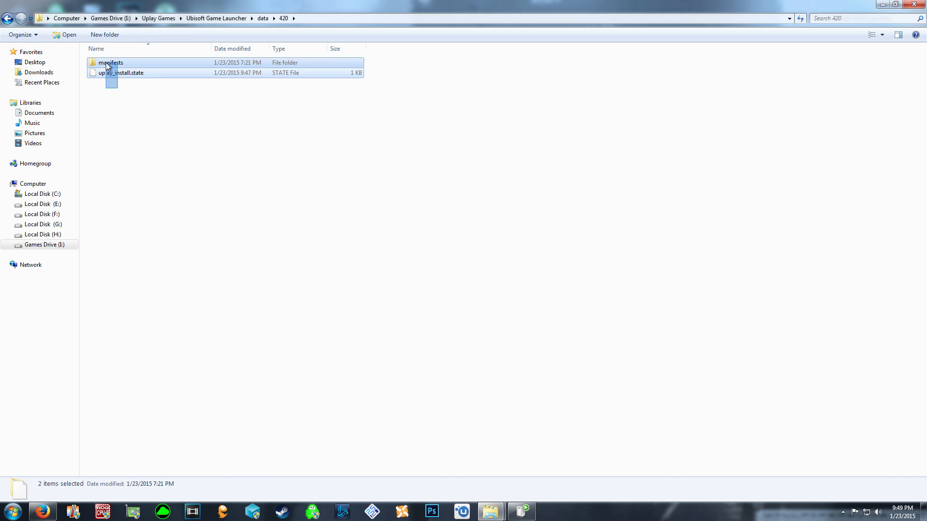
Step: Delete manifests and uplay_install.state, then go back to the launcher folder
key(Delete)
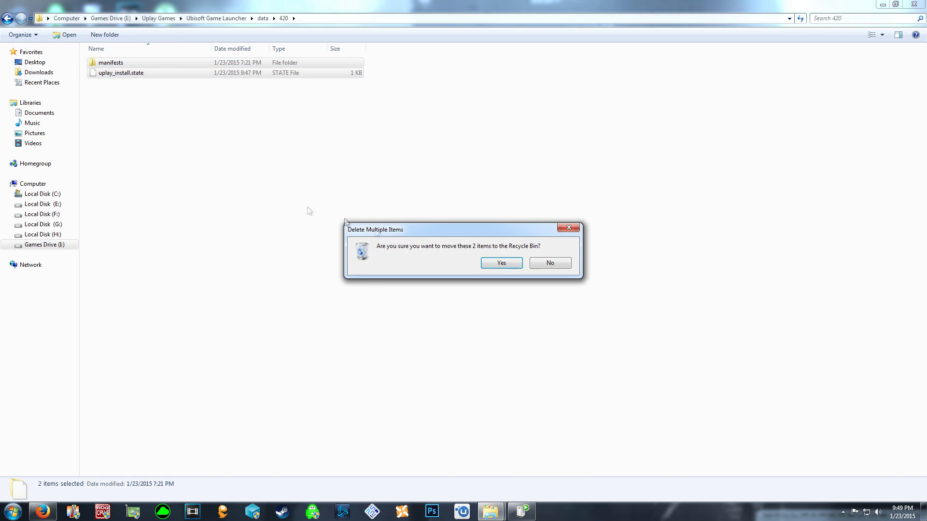
click(500, 263)
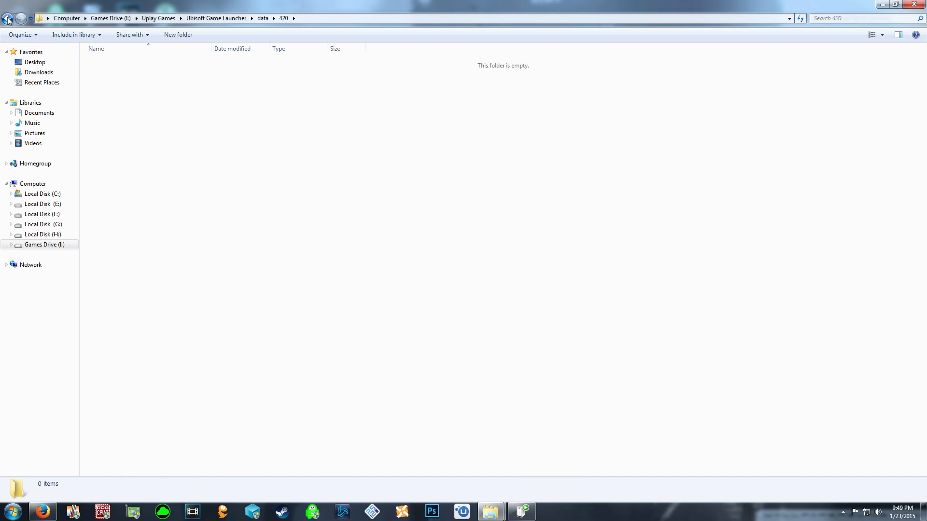
click(8, 19)
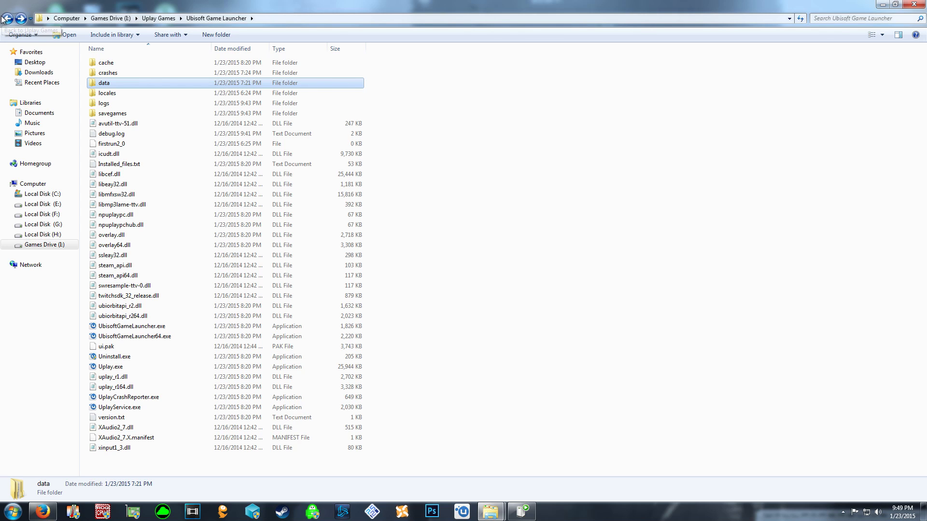
Step: Reopen uplay_download inside the new Far Cry 4 folder in Uplay Games
click(8, 18)
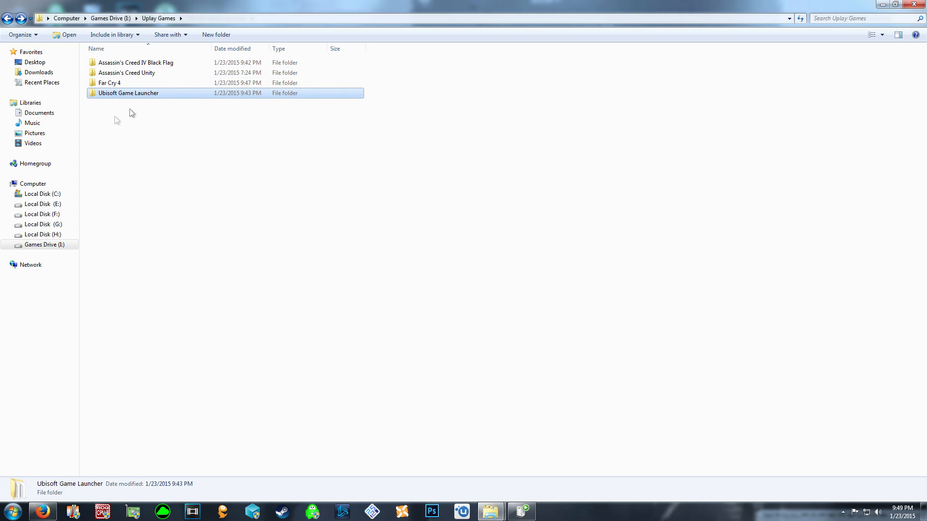
double_click(108, 83)
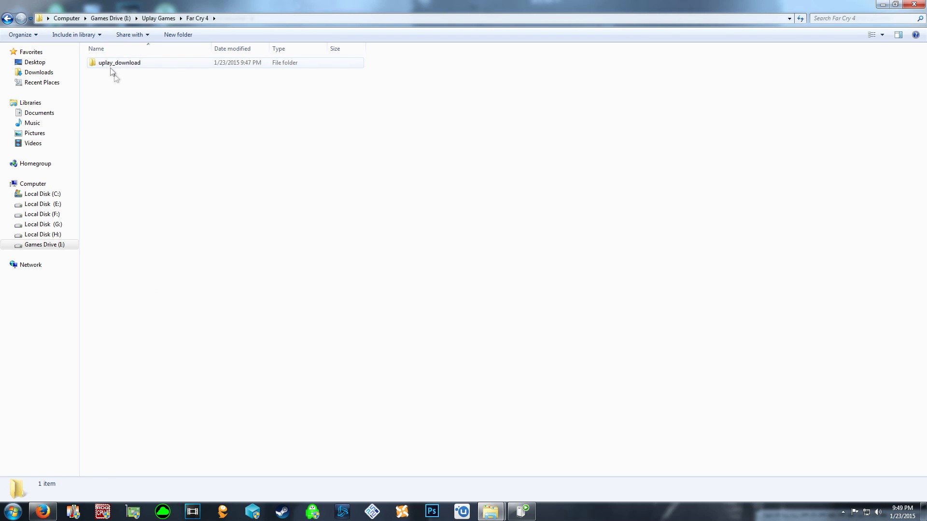
double_click(118, 63)
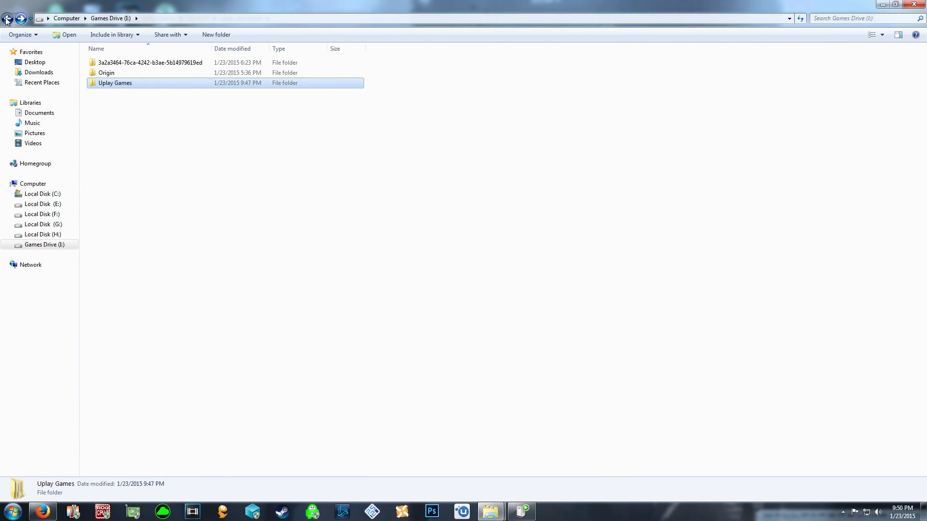
Step: Open the H: Far Cry 4 backup and check its Properties size (46.2 GB)
click(42, 235)
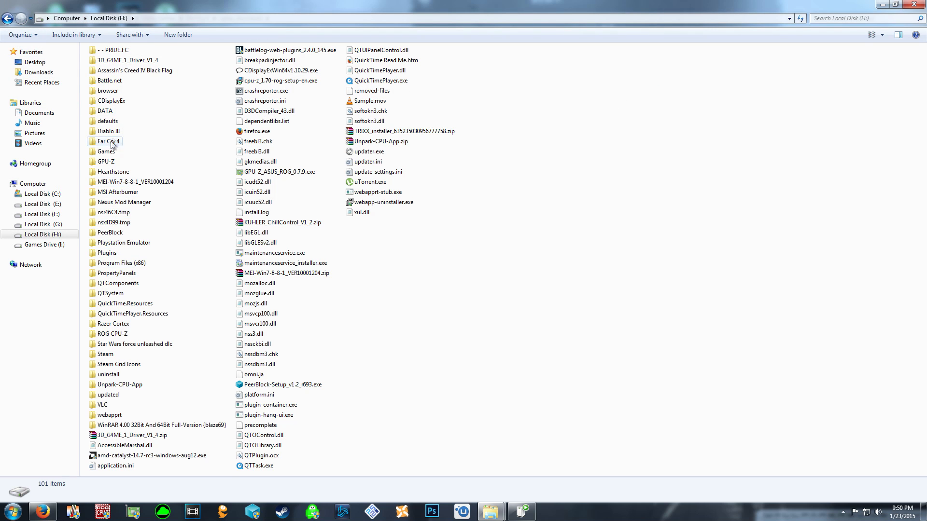
key(alt)
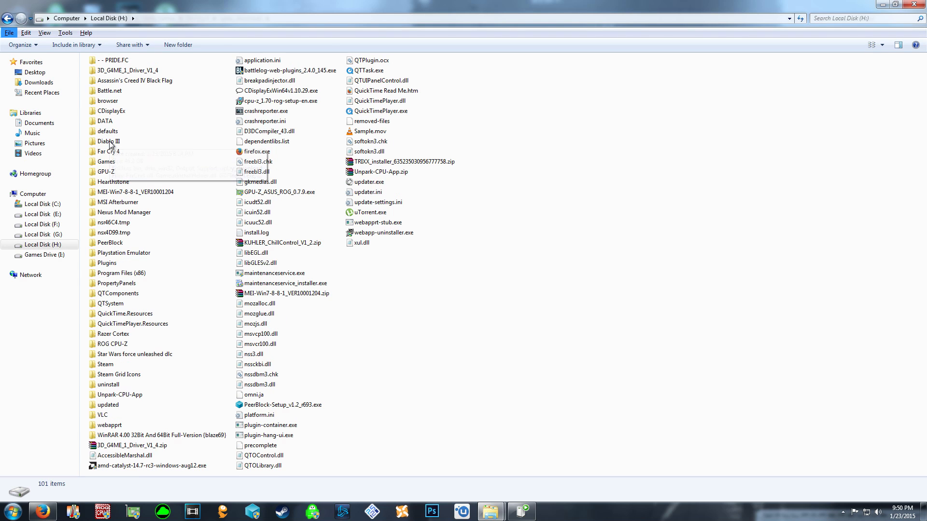
double_click(108, 151)
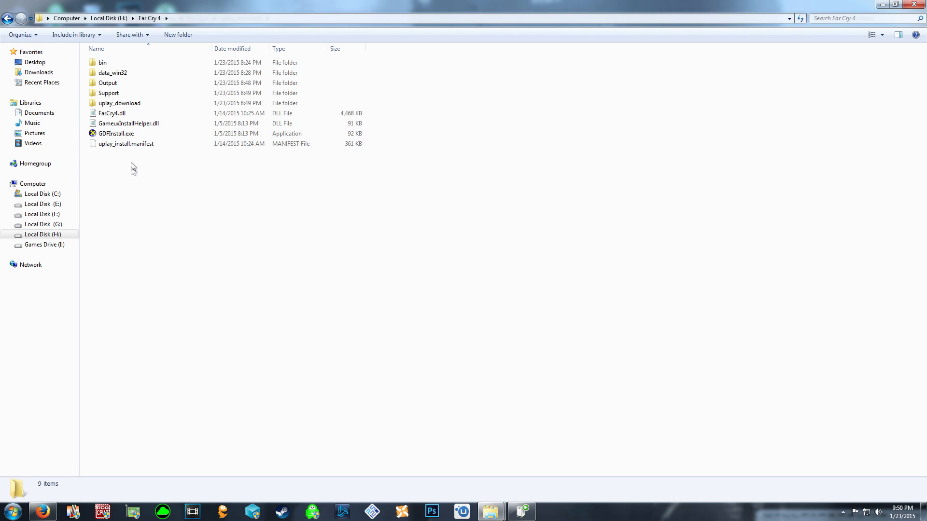
right_click(121, 76)
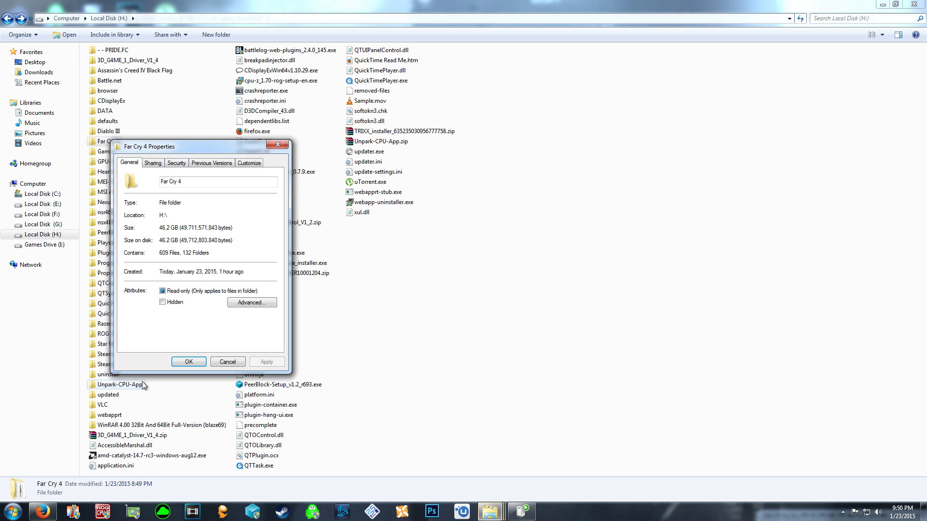
click(188, 361)
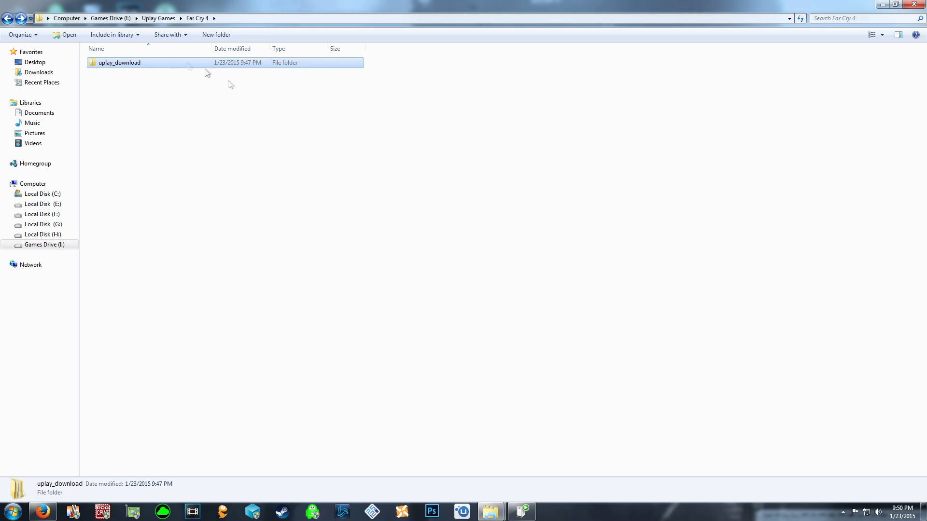
Step: Return to the new Far Cry 4 folder and delete its uplay_download folder
click(158, 18)
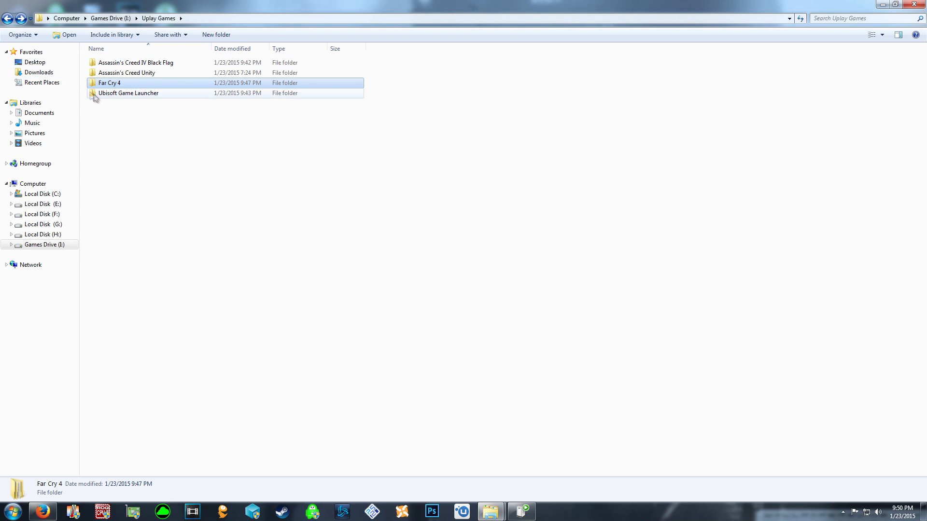
double_click(108, 83)
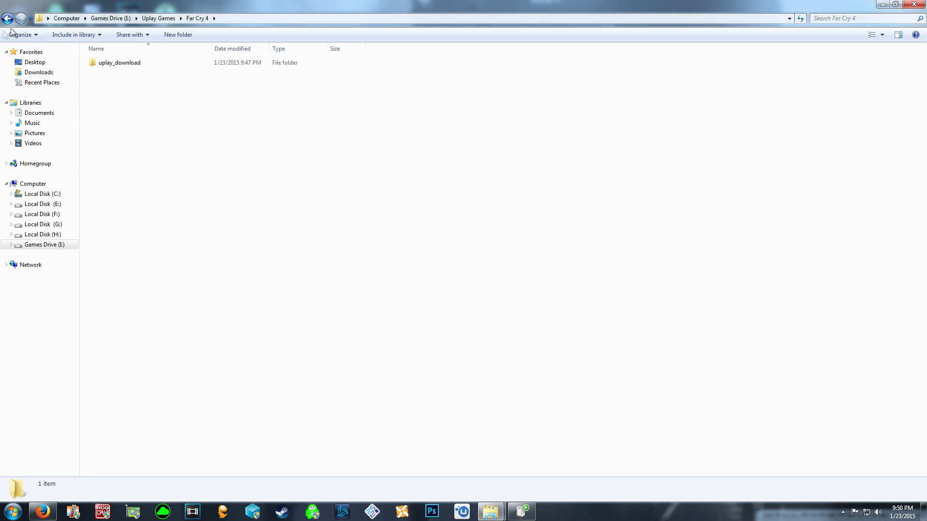
click(120, 62)
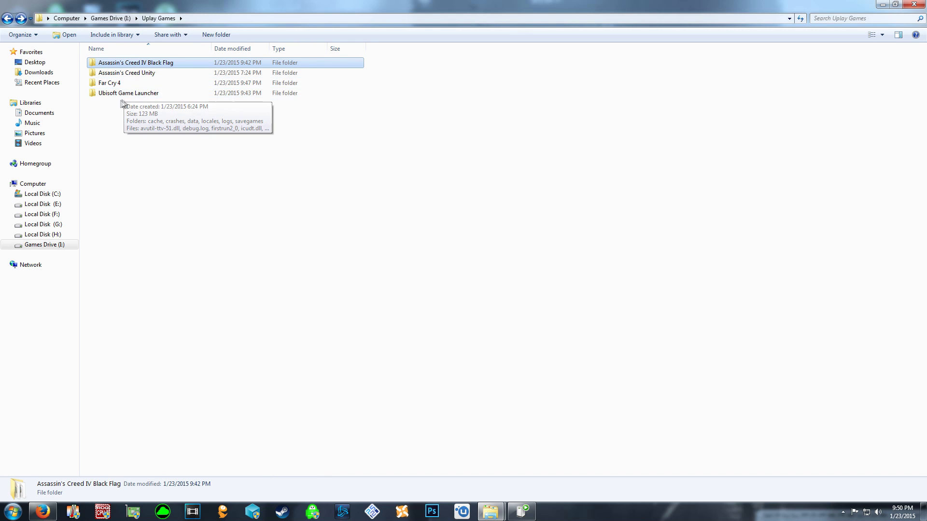
double_click(109, 83)
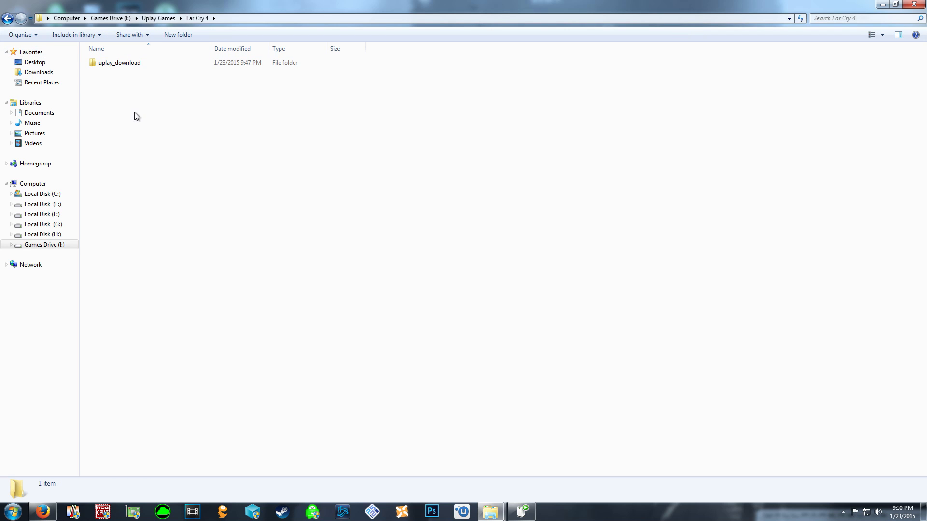
right_click(115, 62)
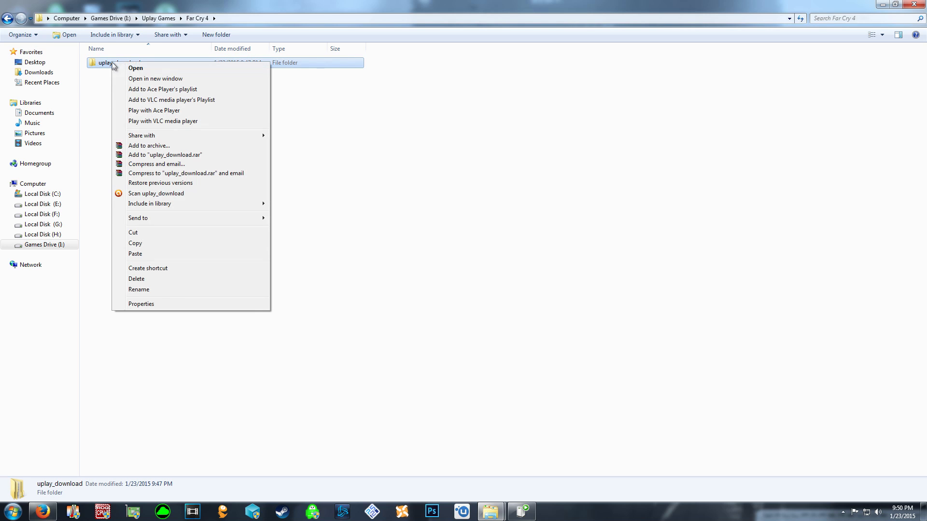
click(136, 195)
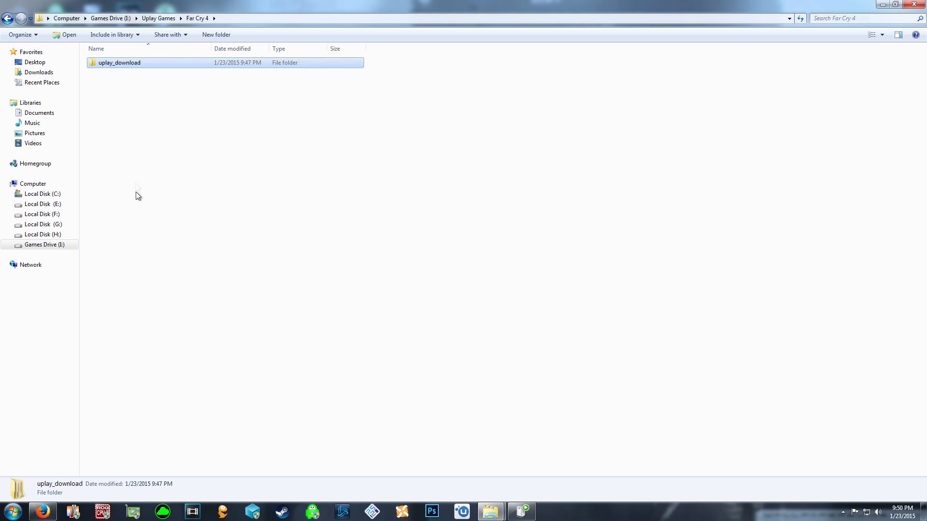
right_click(119, 63)
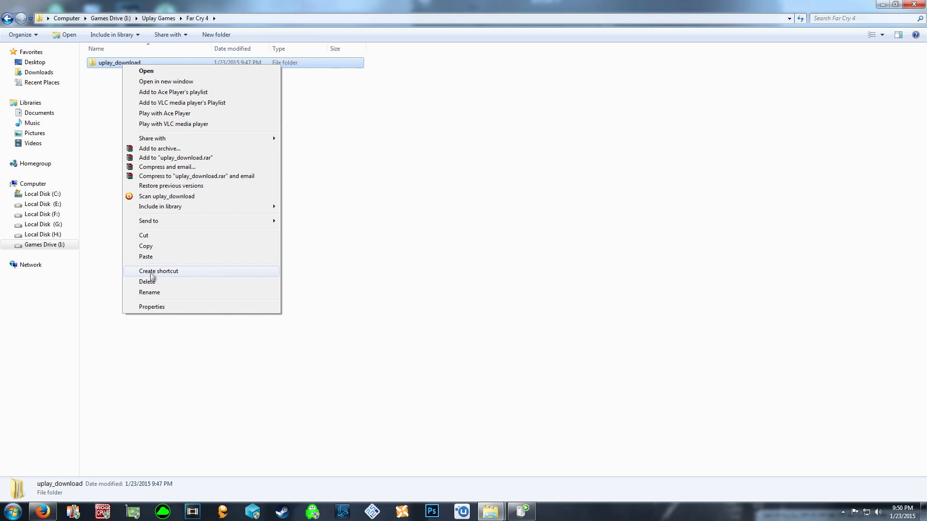
click(147, 282)
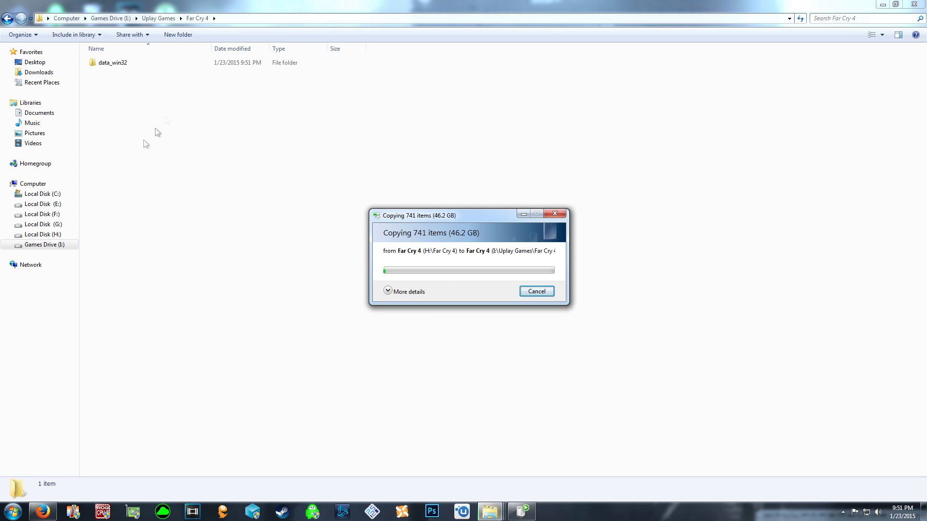
mouse_move(308, 155)
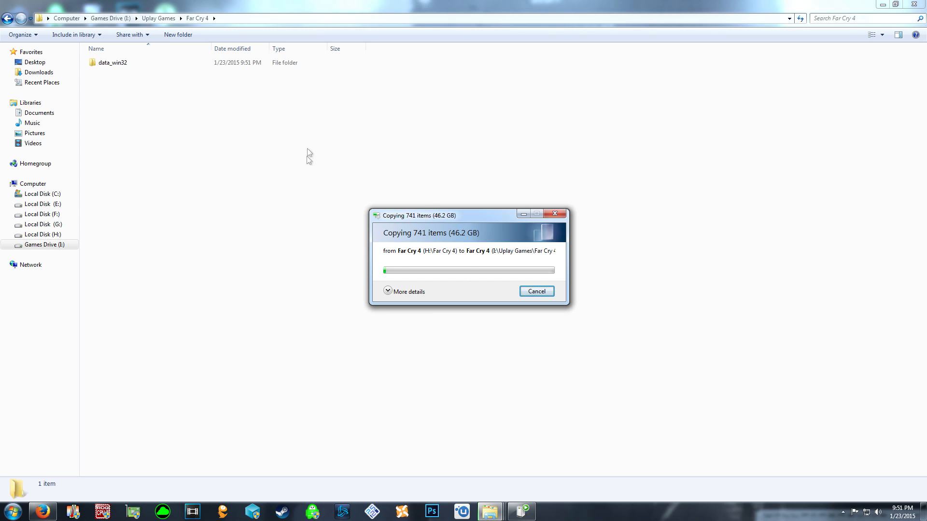
mouse_move(492, 257)
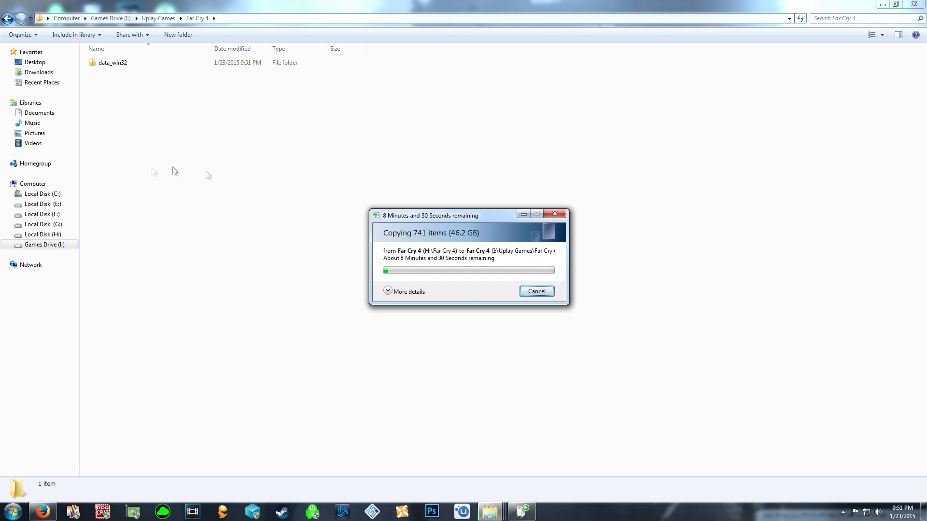
mouse_move(355, 359)
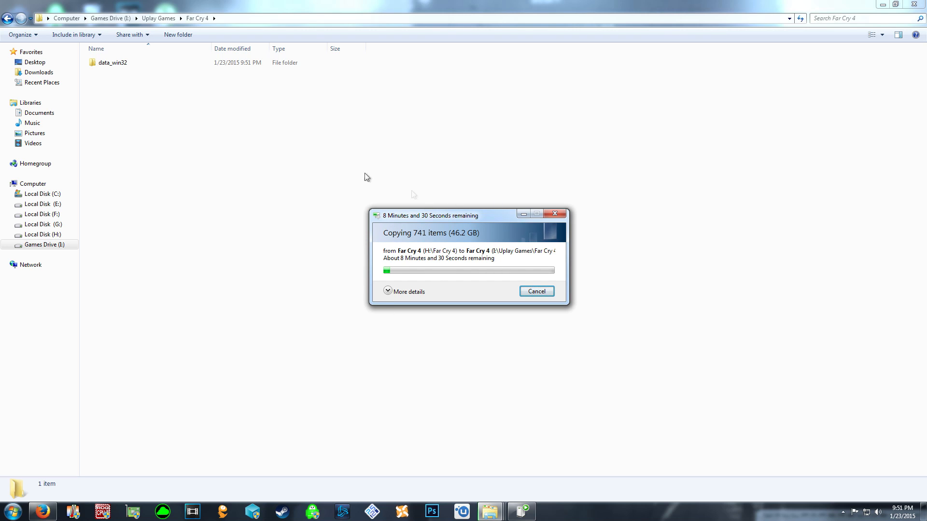
mouse_move(527, 466)
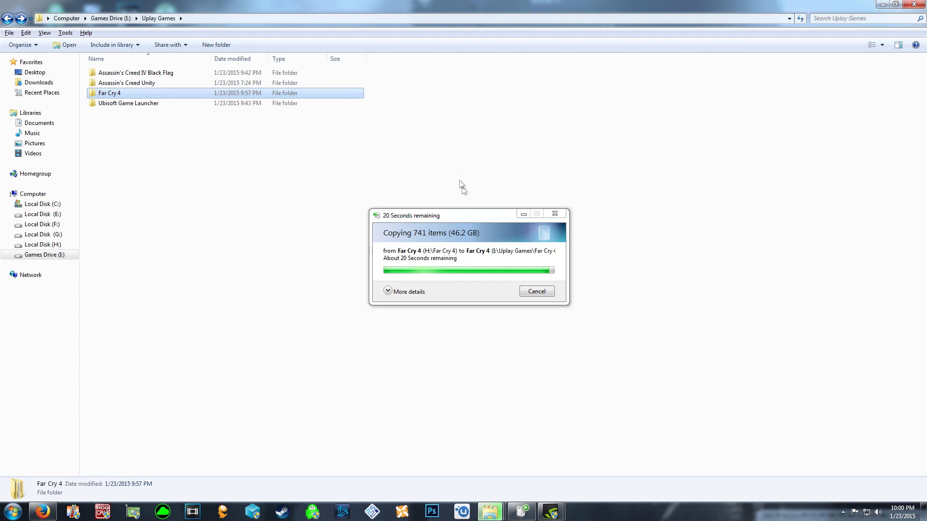
mouse_move(107, 182)
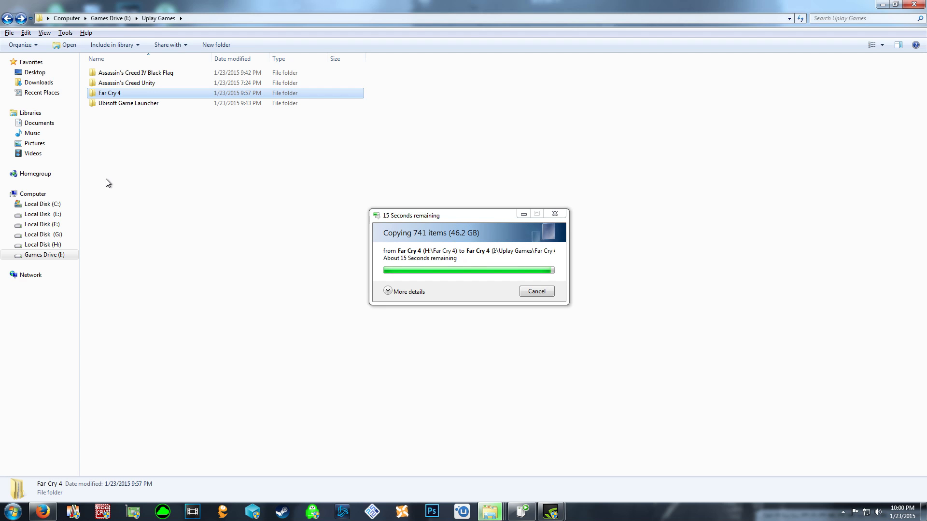
mouse_move(49, 150)
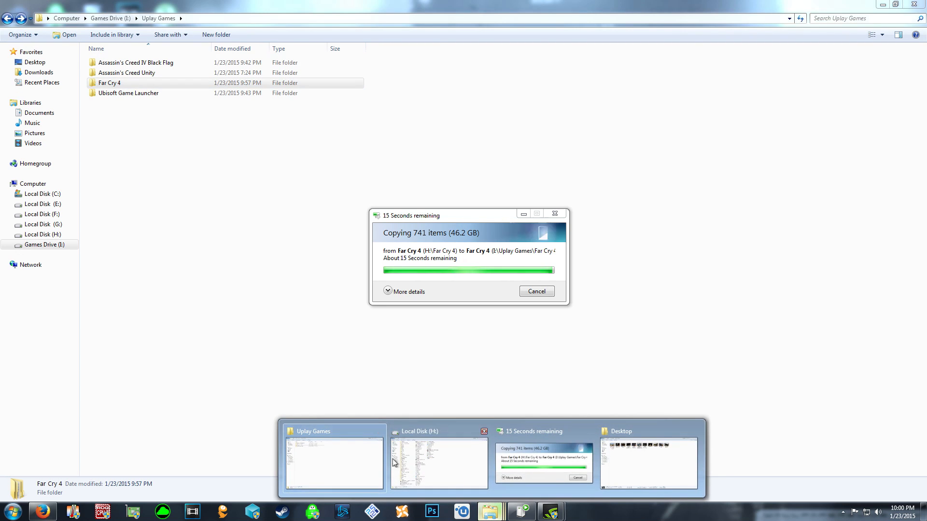
Step: Wait for the Far Cry 4 copy to finish, then open the filled Games Drive folder
click(438, 461)
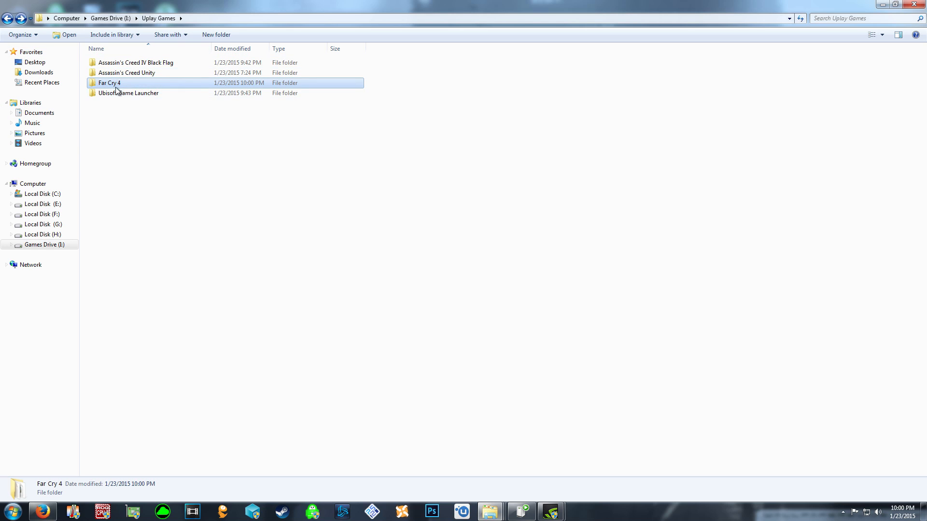
double_click(108, 83)
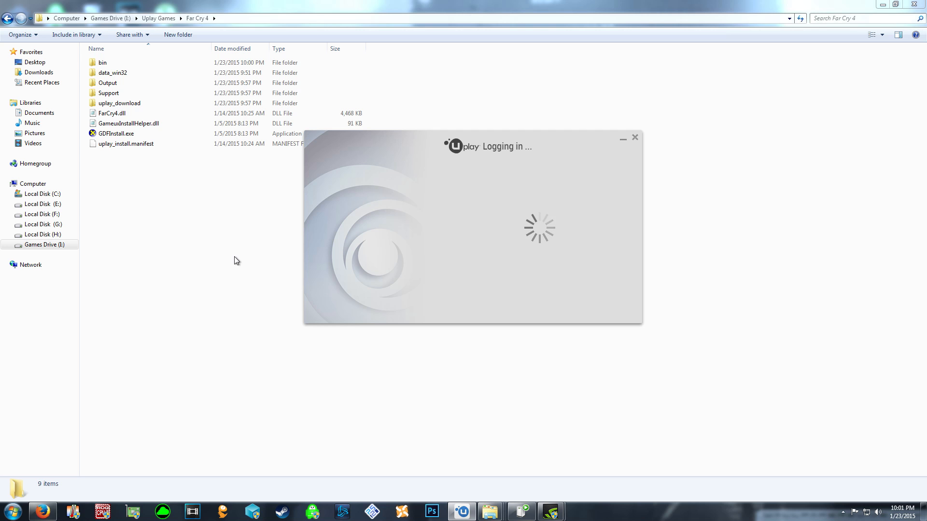
mouse_move(137, 183)
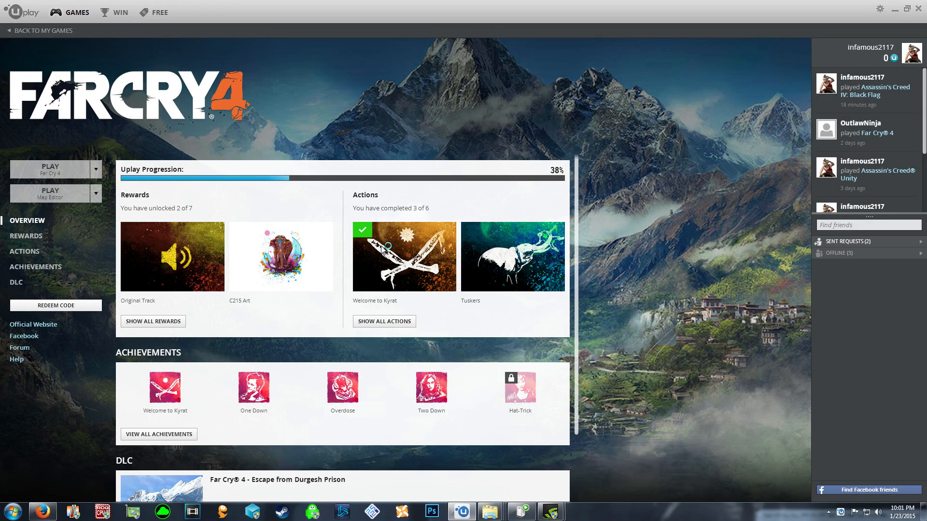
Step: Launch Far Cry 4 from Uplay and allow it network access through Windows Firewall
click(50, 168)
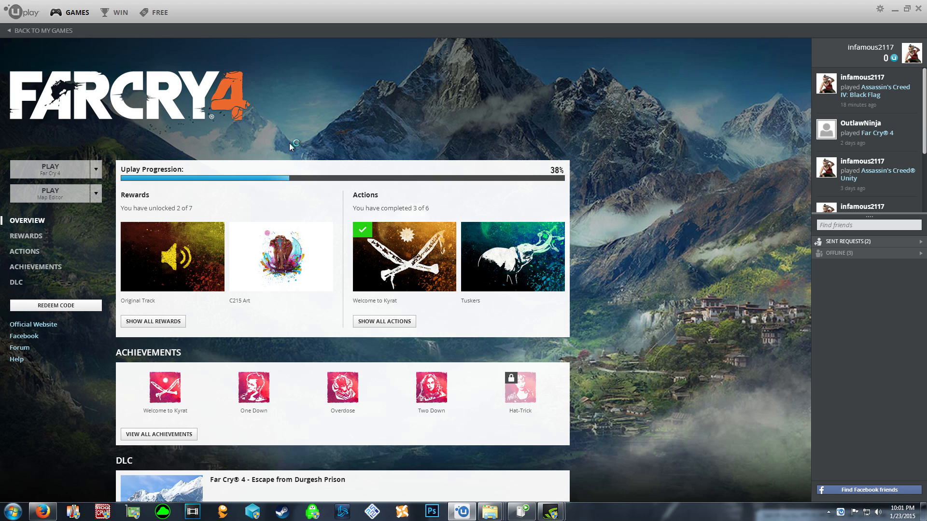
click(49, 168)
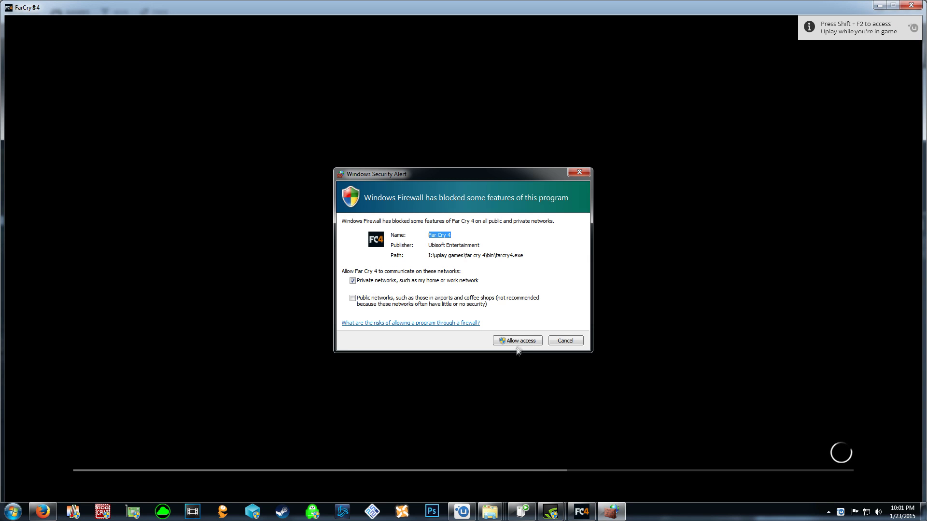
click(516, 340)
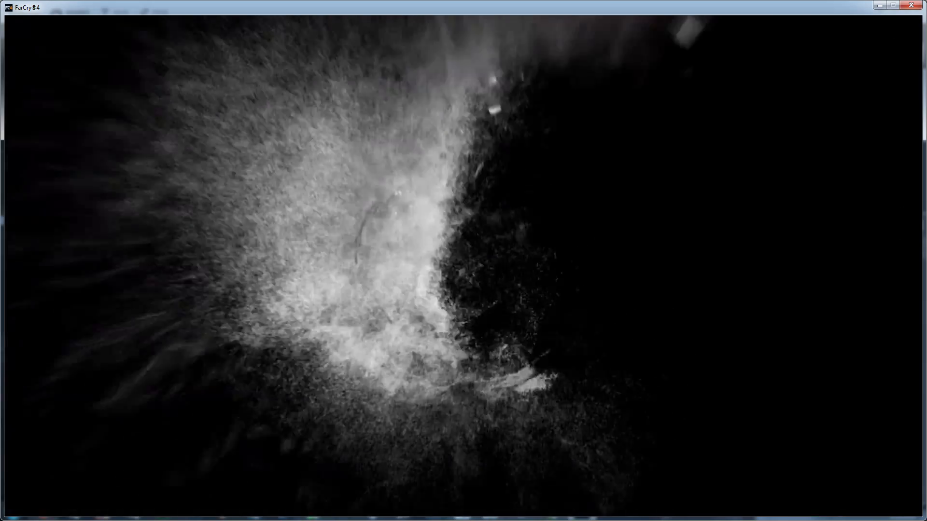